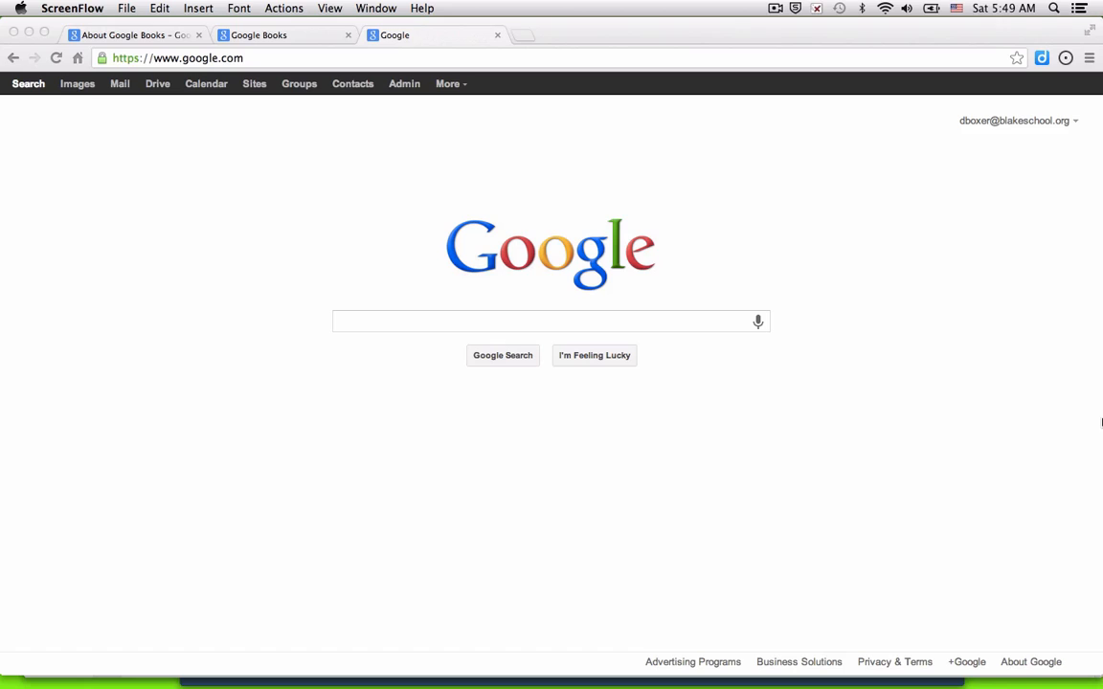
mouse_move(523, 268)
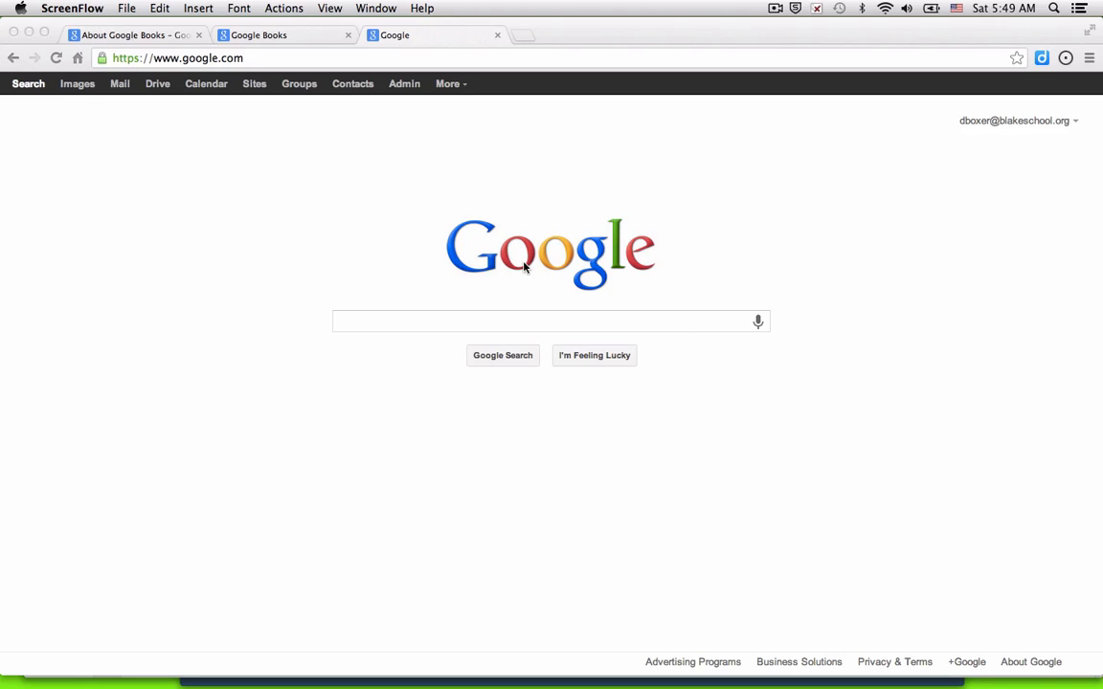
mouse_move(611, 335)
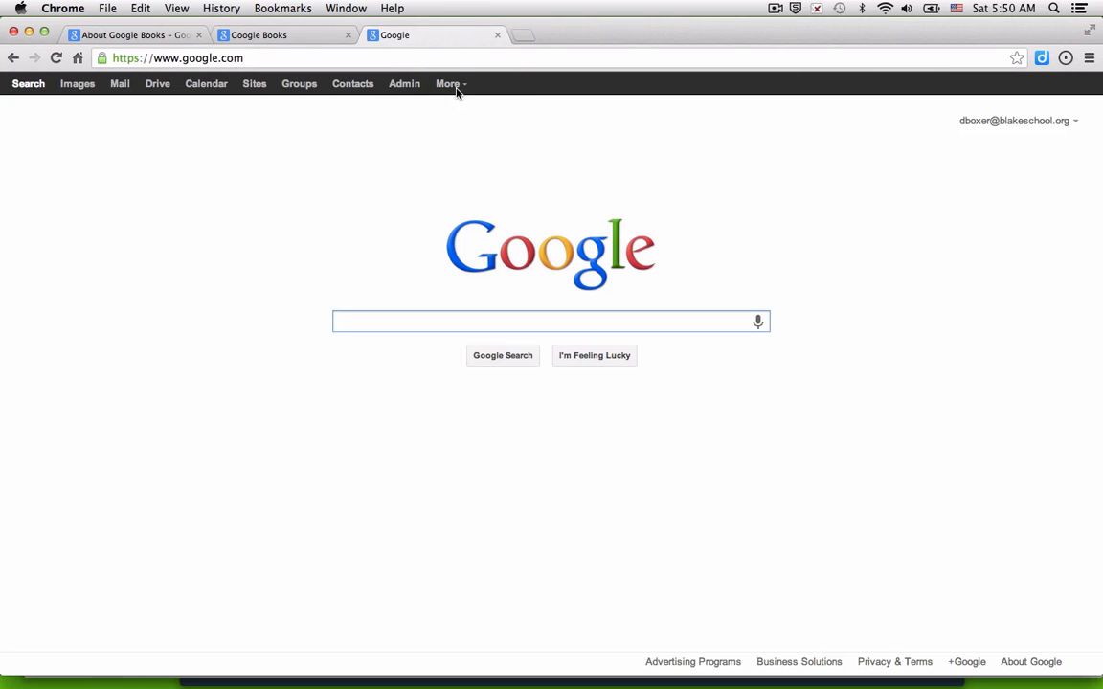
Step: Go to Google Books from the More menu and scroll through its About Google Books page
left_click(450, 83)
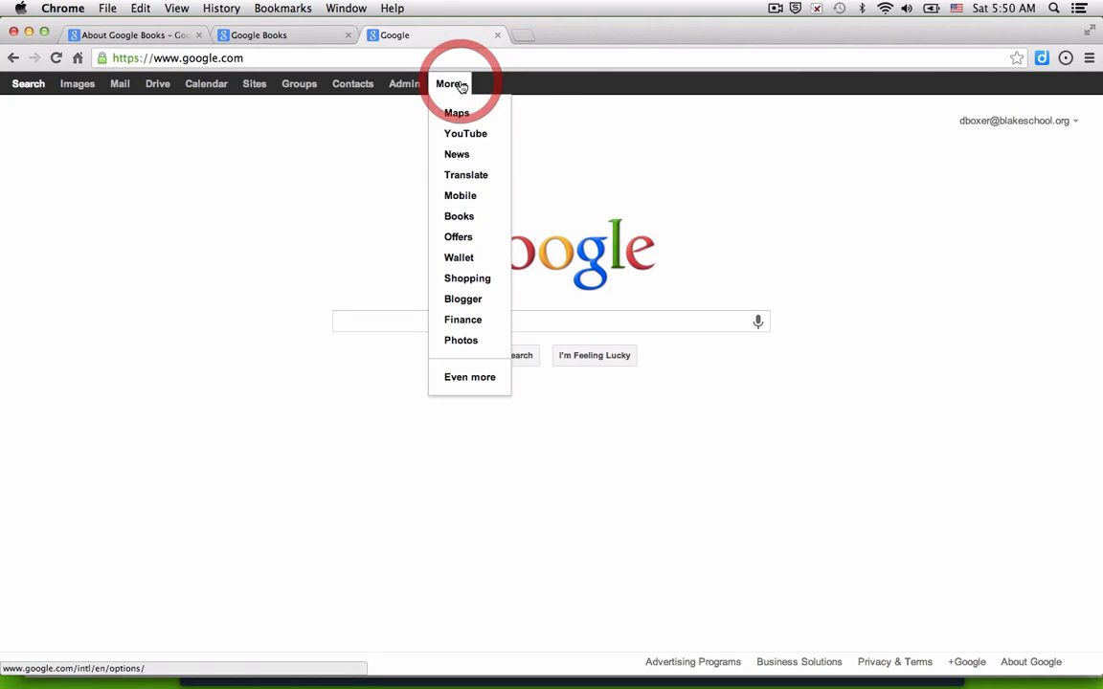
mouse_move(459, 215)
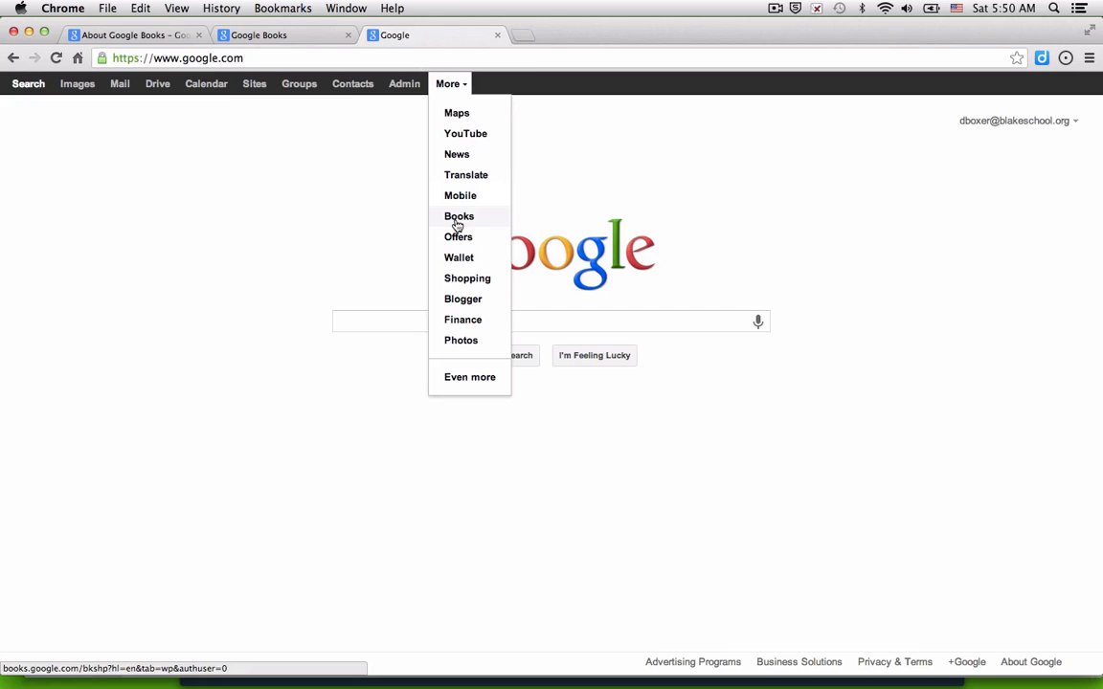
left_click(459, 216)
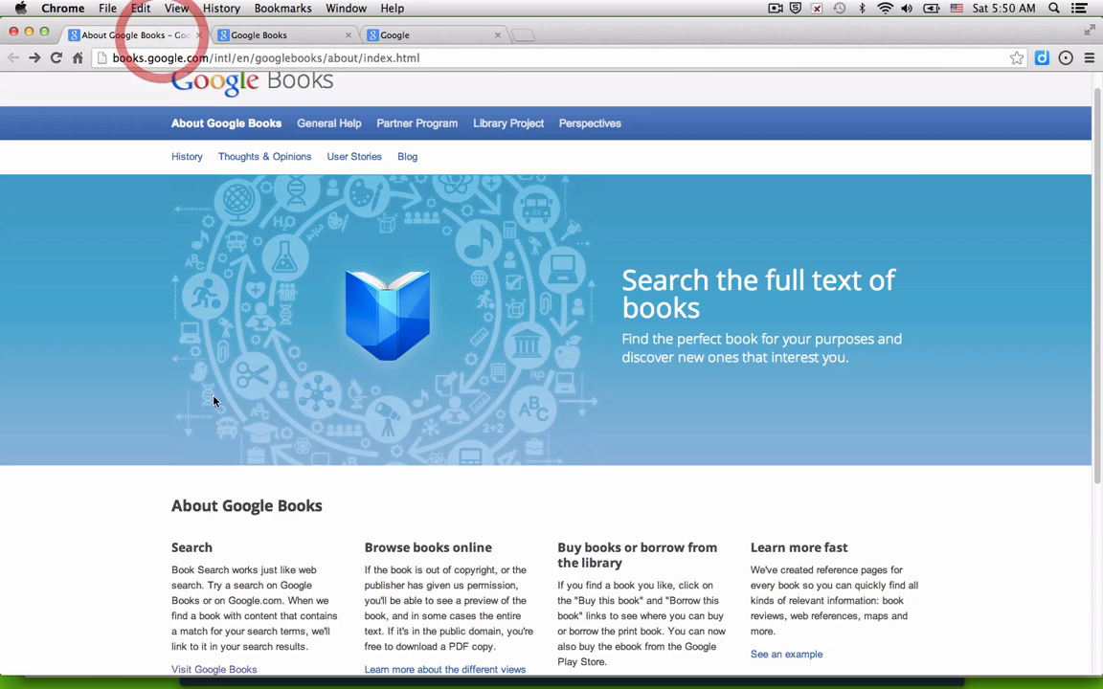
scroll("down", 3)
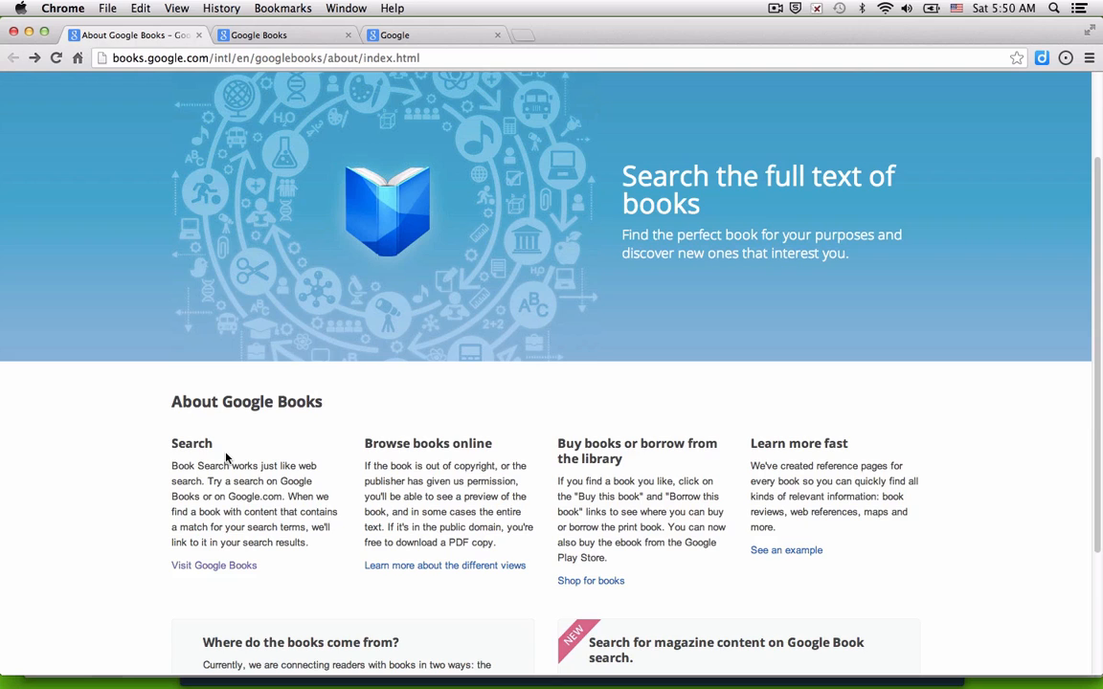
Step: Search for the Josh Aronson article and open ASCD's 'The Threat of Stereotype' in Educational Leadership
type("josh arnonson educational leadership stereotype threat")
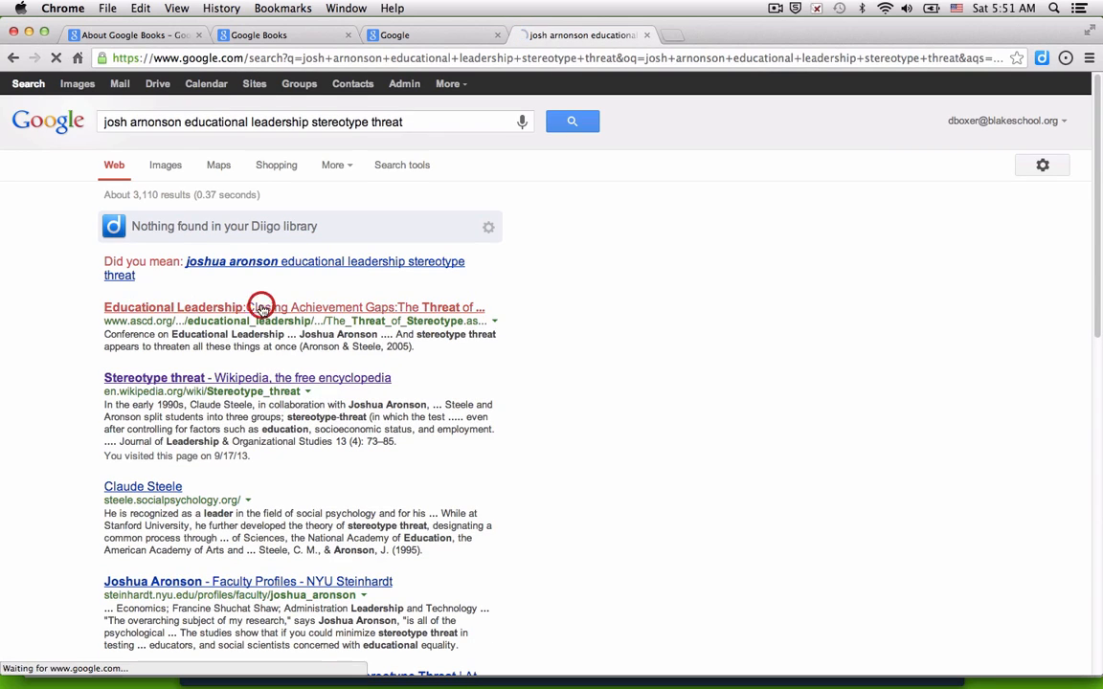
left_click(292, 307)
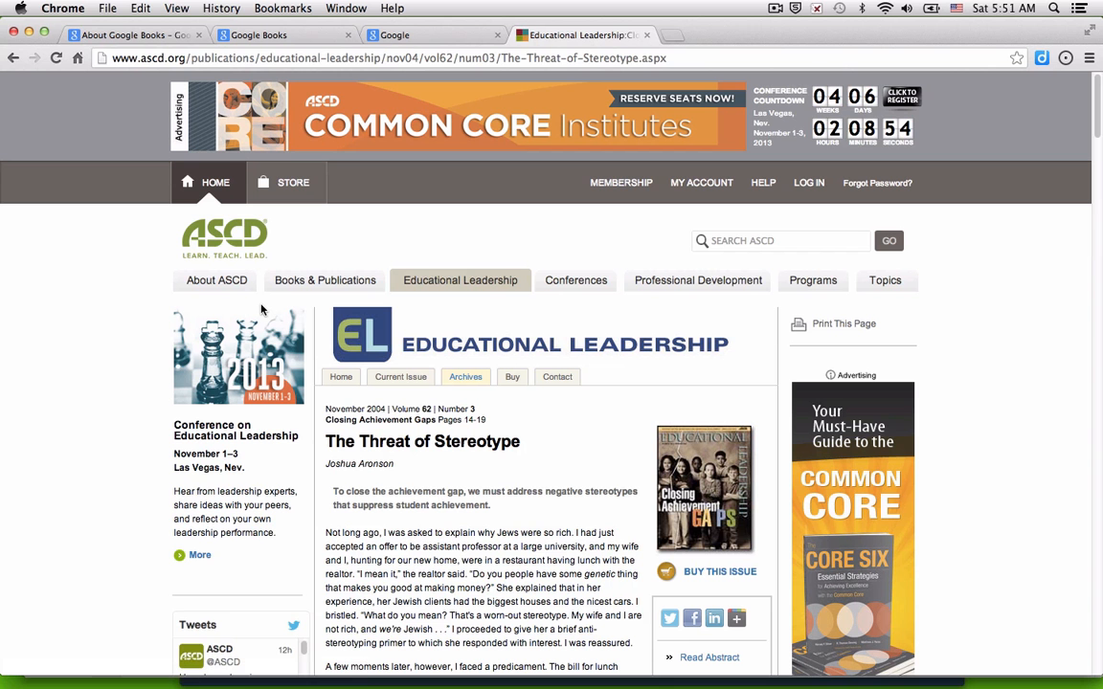
mouse_move(81, 347)
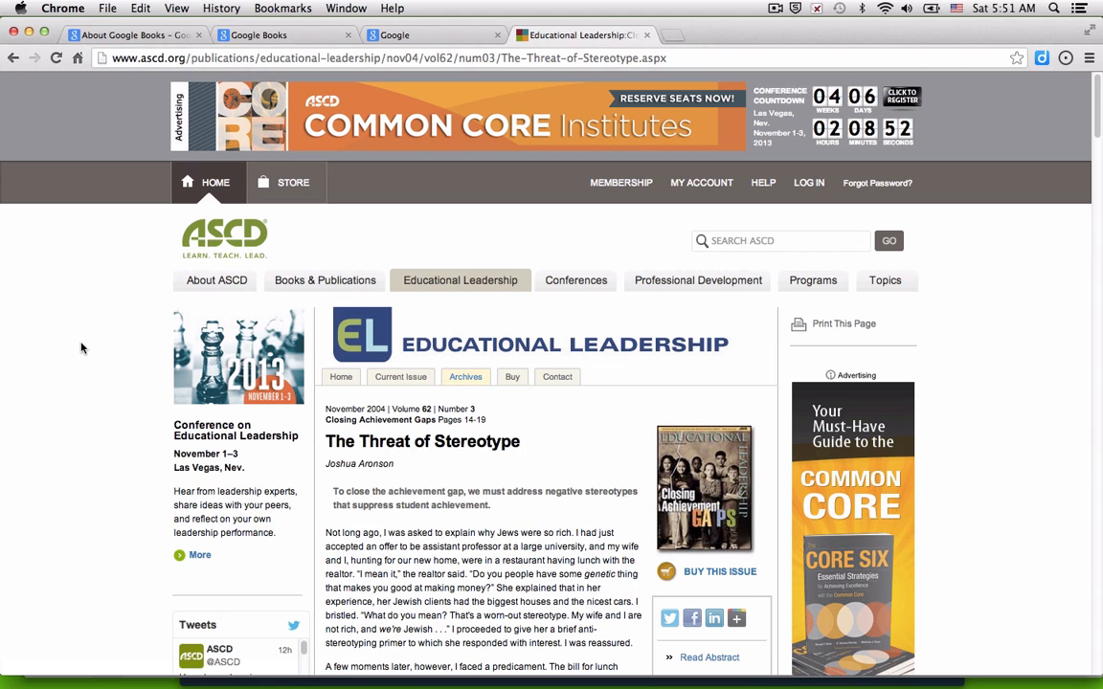
scroll("down", 3)
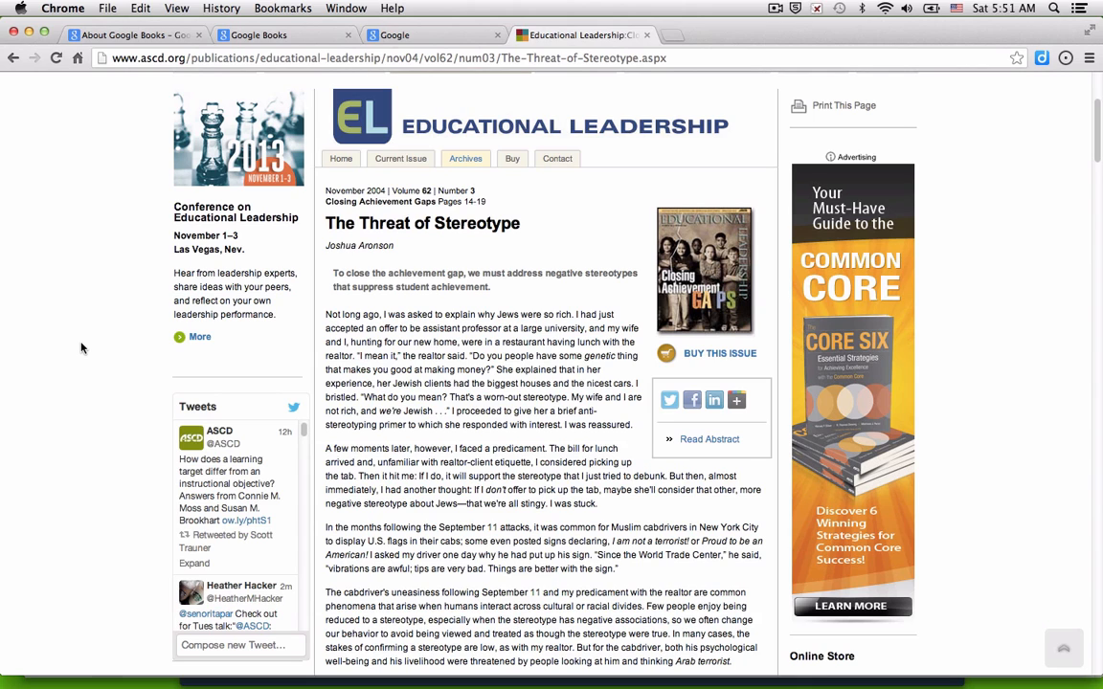
mouse_move(388, 49)
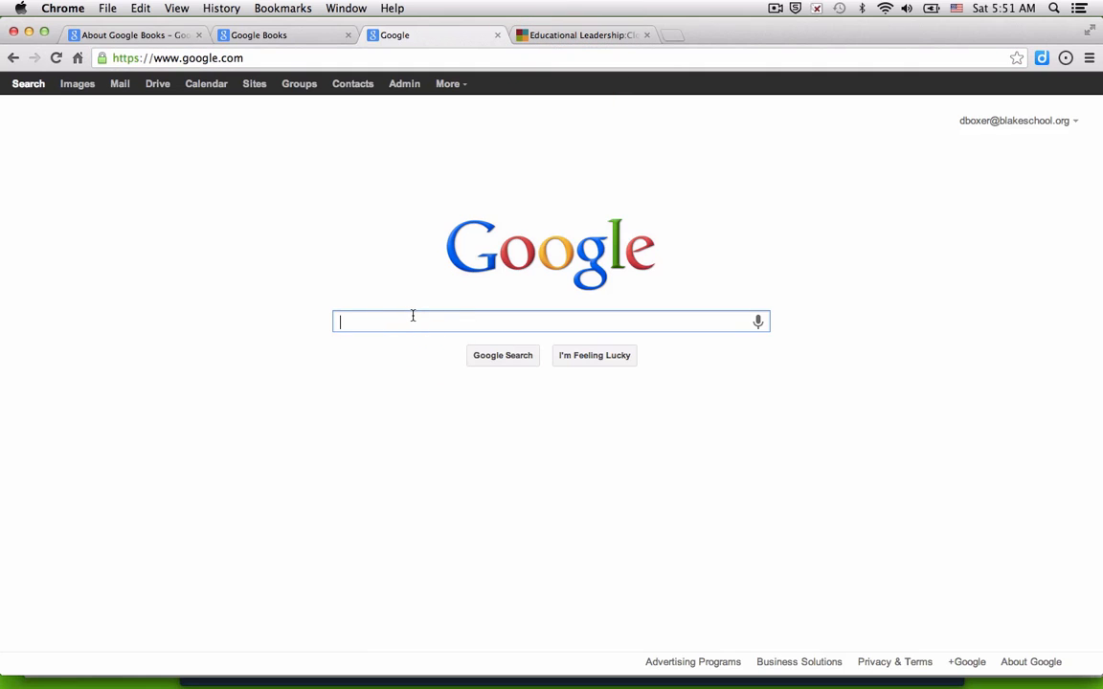
Step: Search 'Stereotype Threat test performance aronson' and limit the results to Books
type("Stereotype Threat test performance aronson")
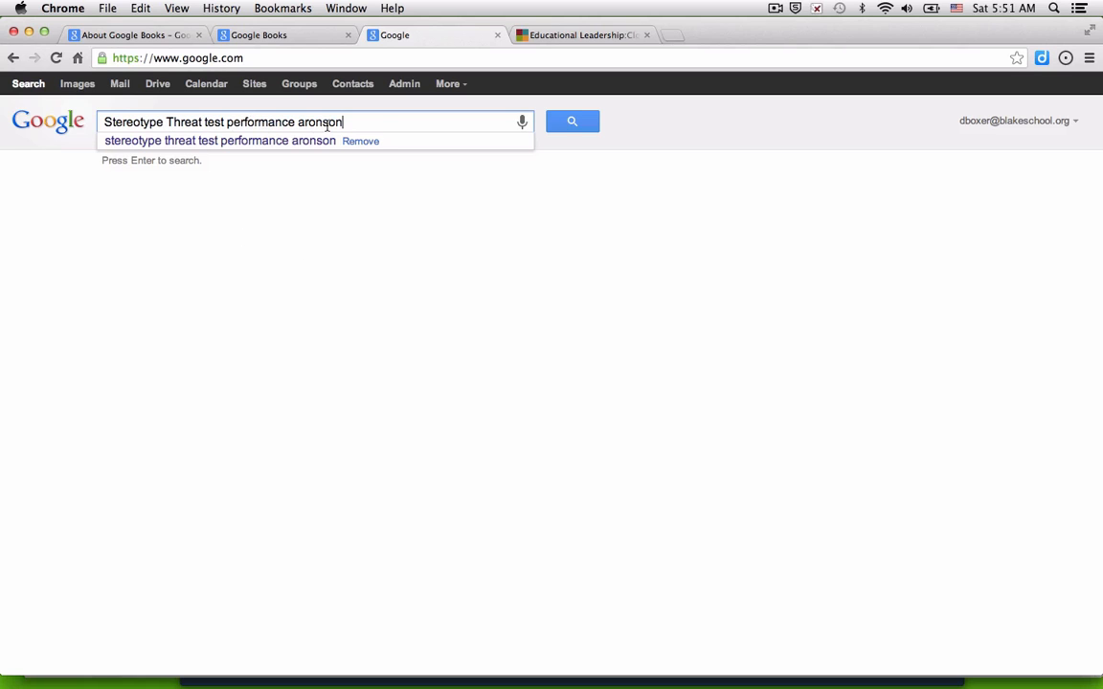
key("enter")
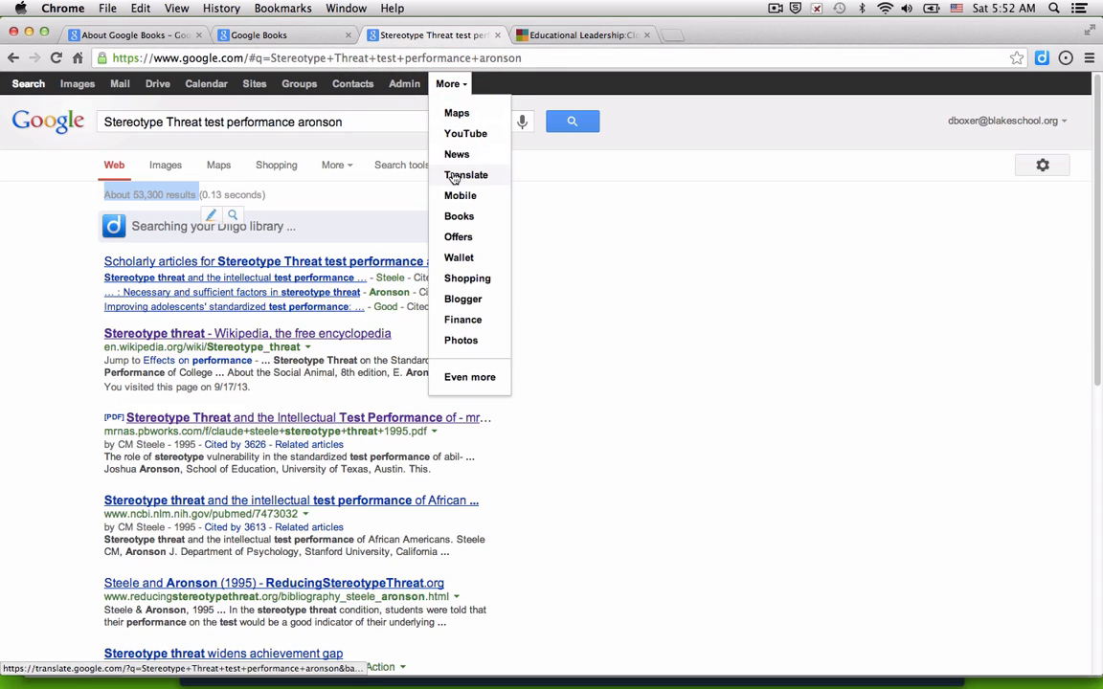
left_click(459, 216)
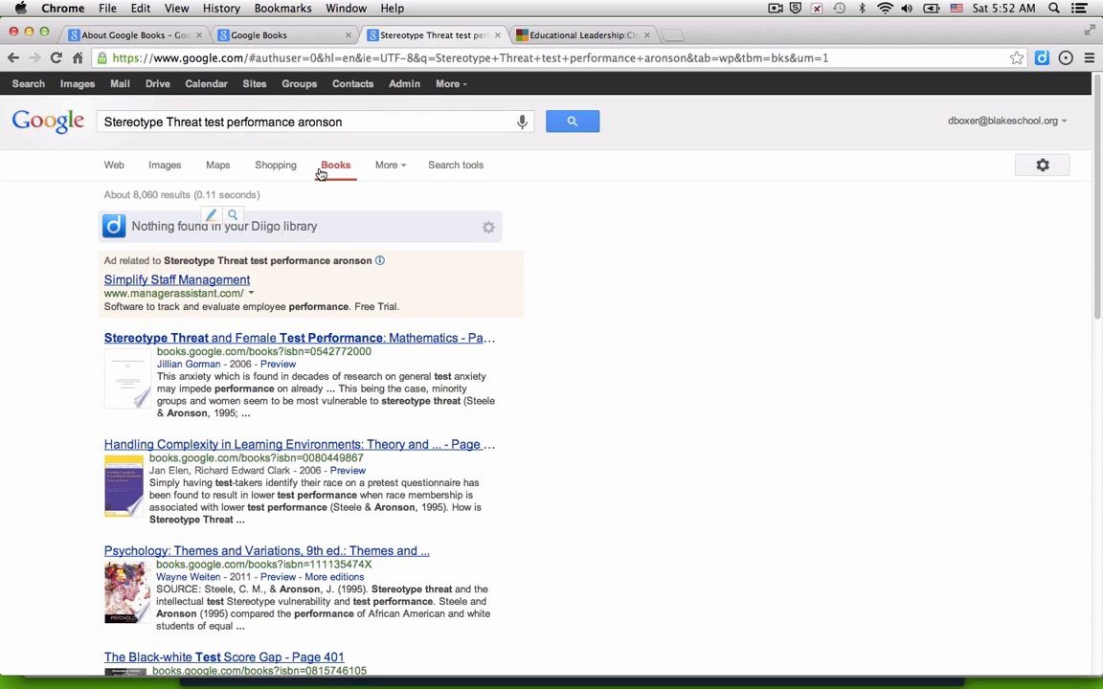
mouse_move(299, 83)
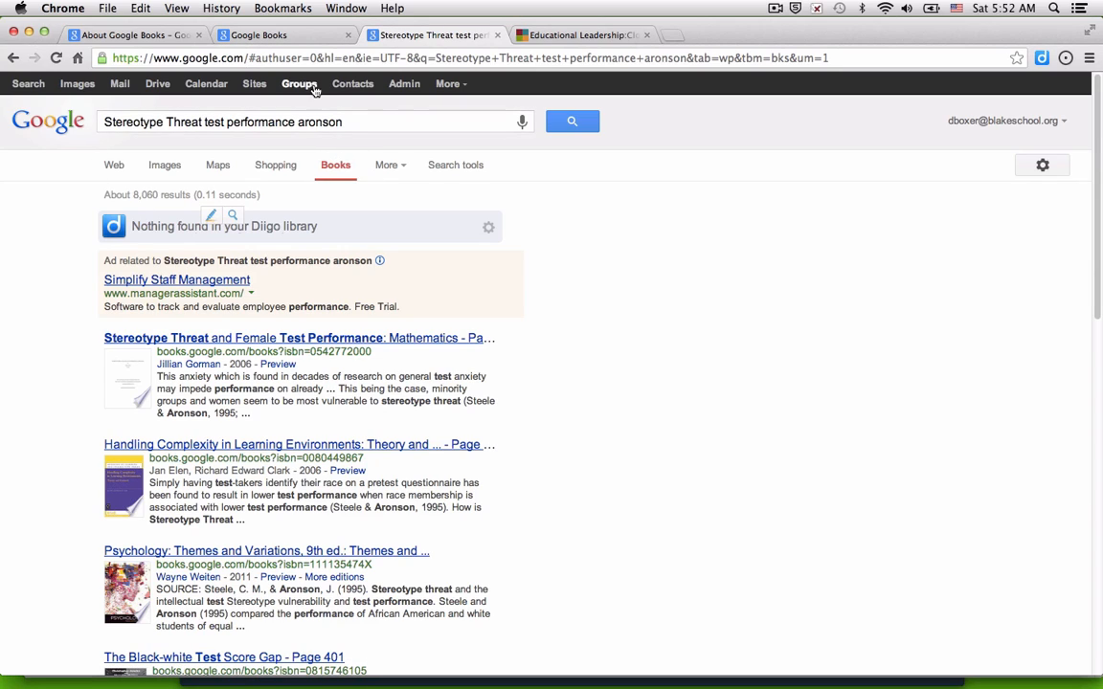
Step: Run the same query from the Google Books home page and browse results like The Black-White Test Score Gap
left_click(259, 35)
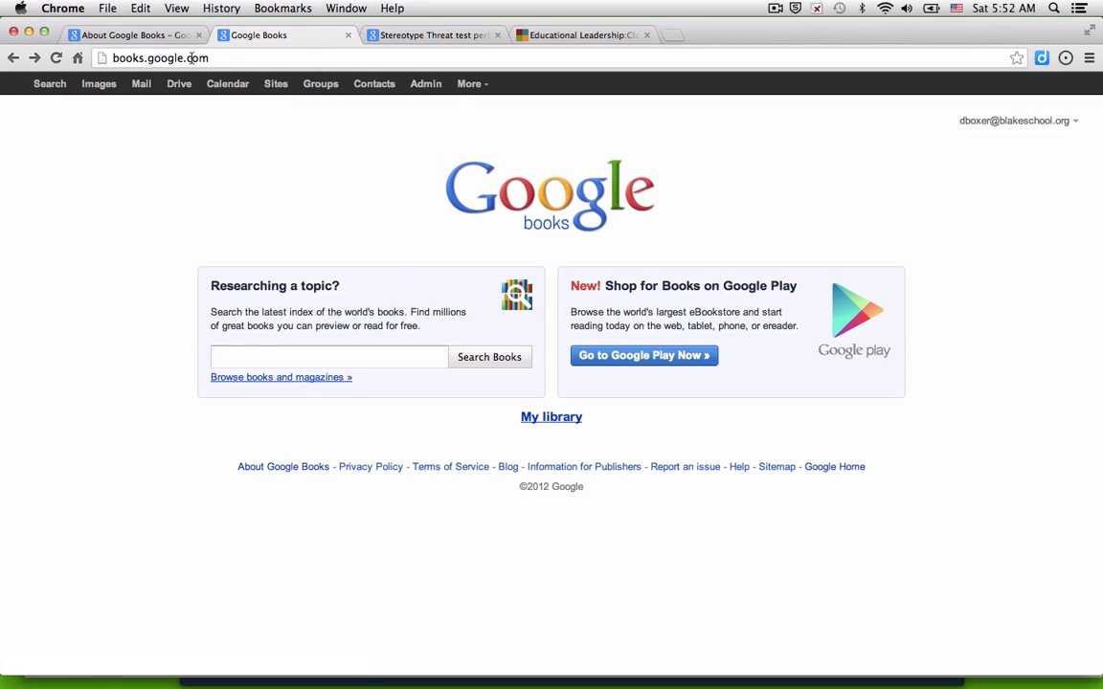
left_click(328, 356)
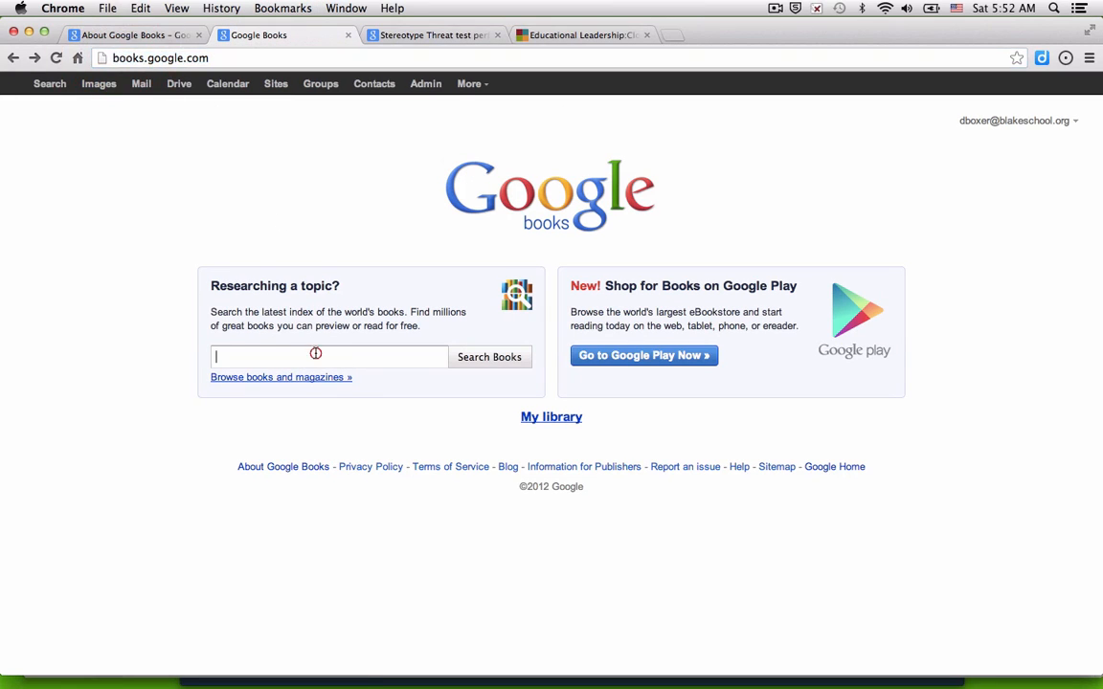
left_click(489, 357)
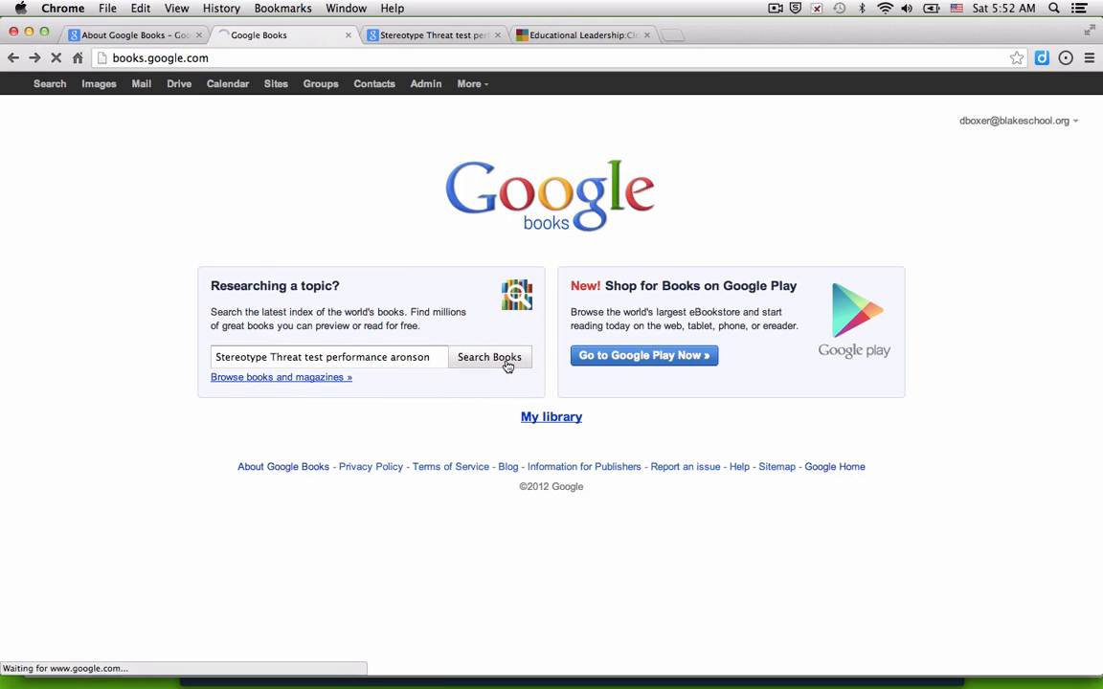
left_click(489, 357)
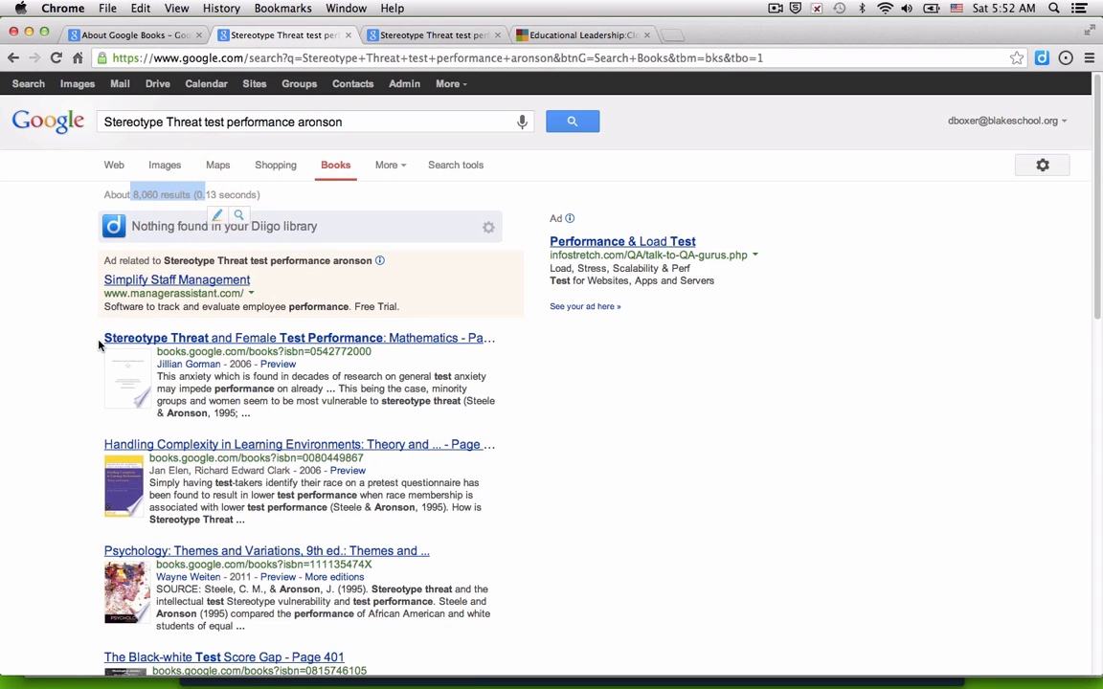
scroll("down", 3)
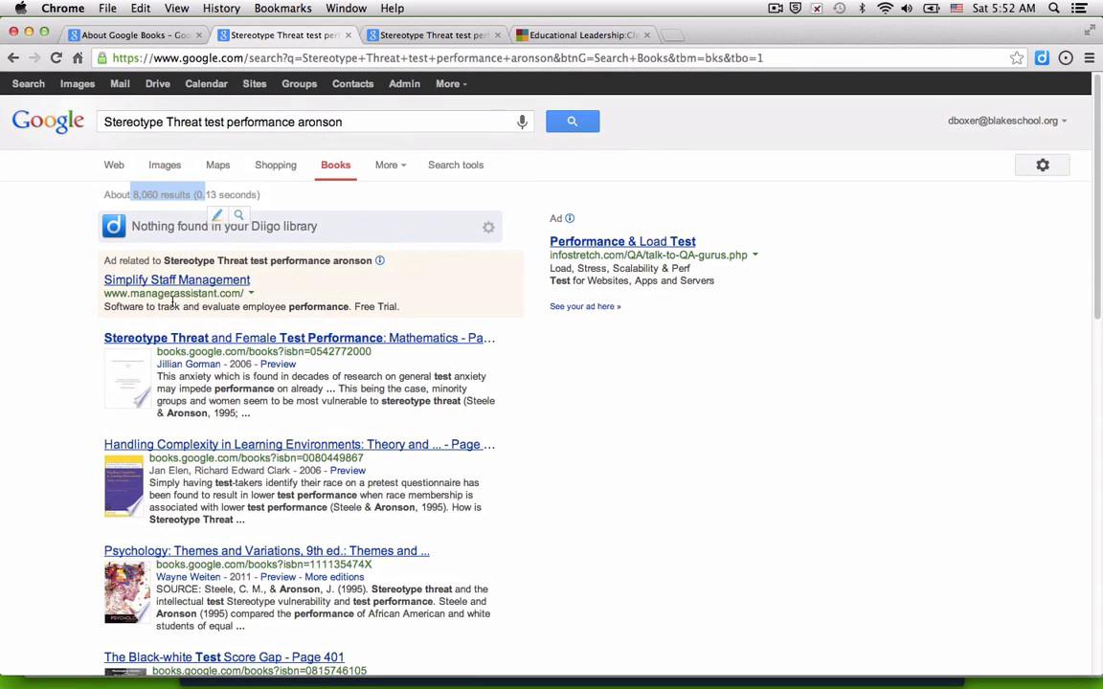
scroll("down", 3)
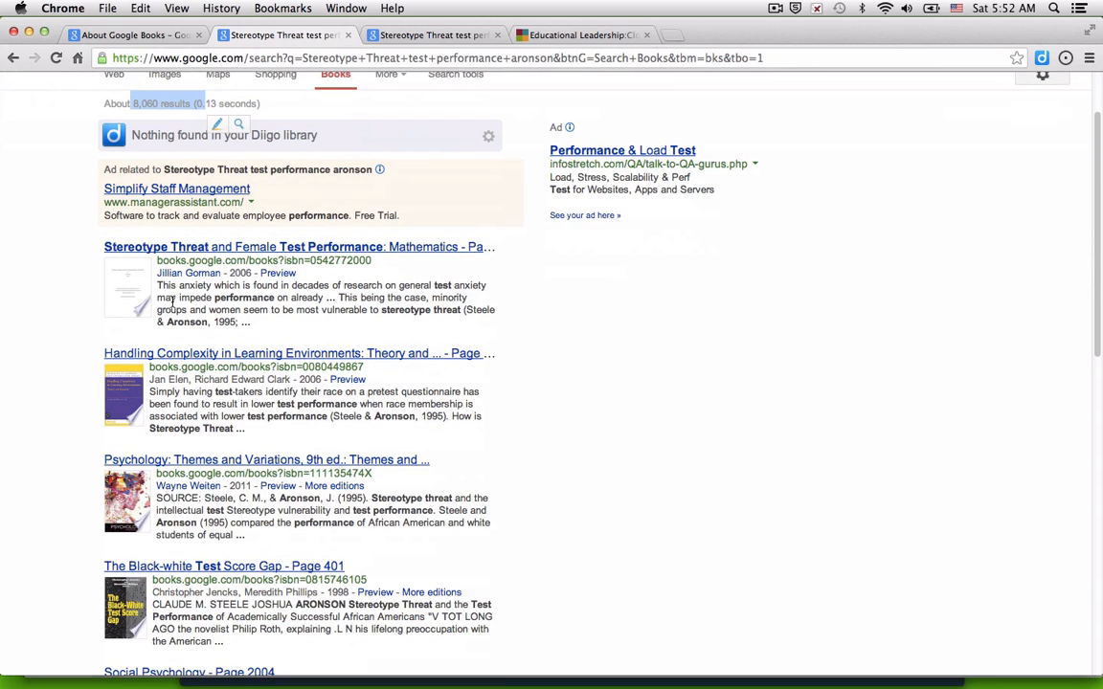
scroll("down", 3)
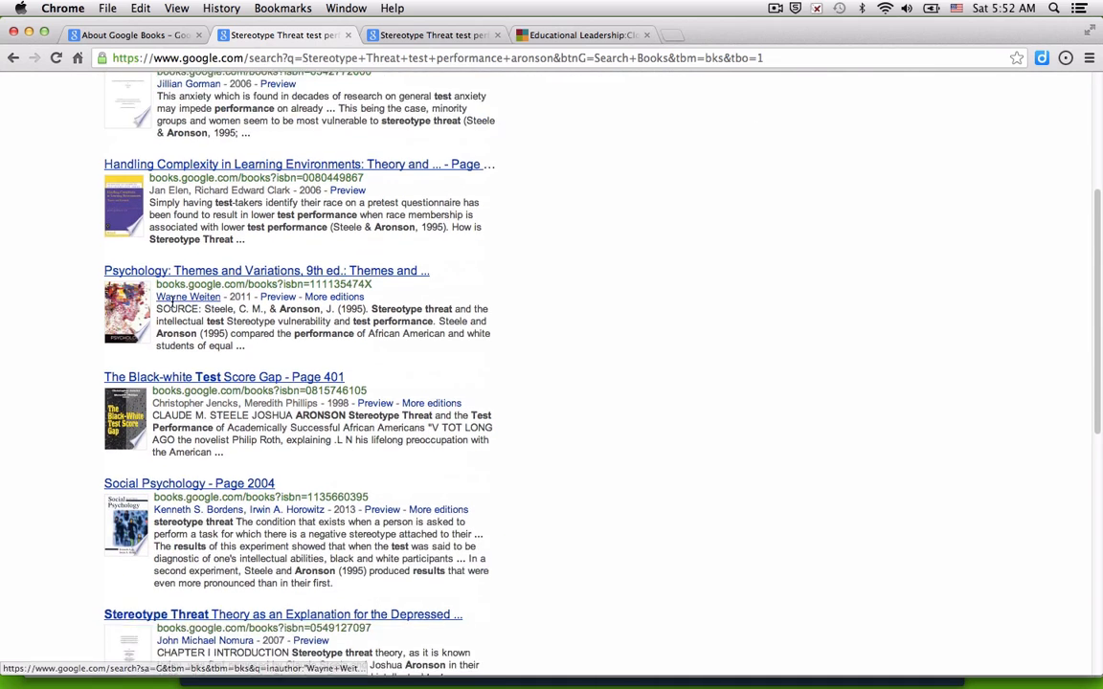
scroll("down", 3)
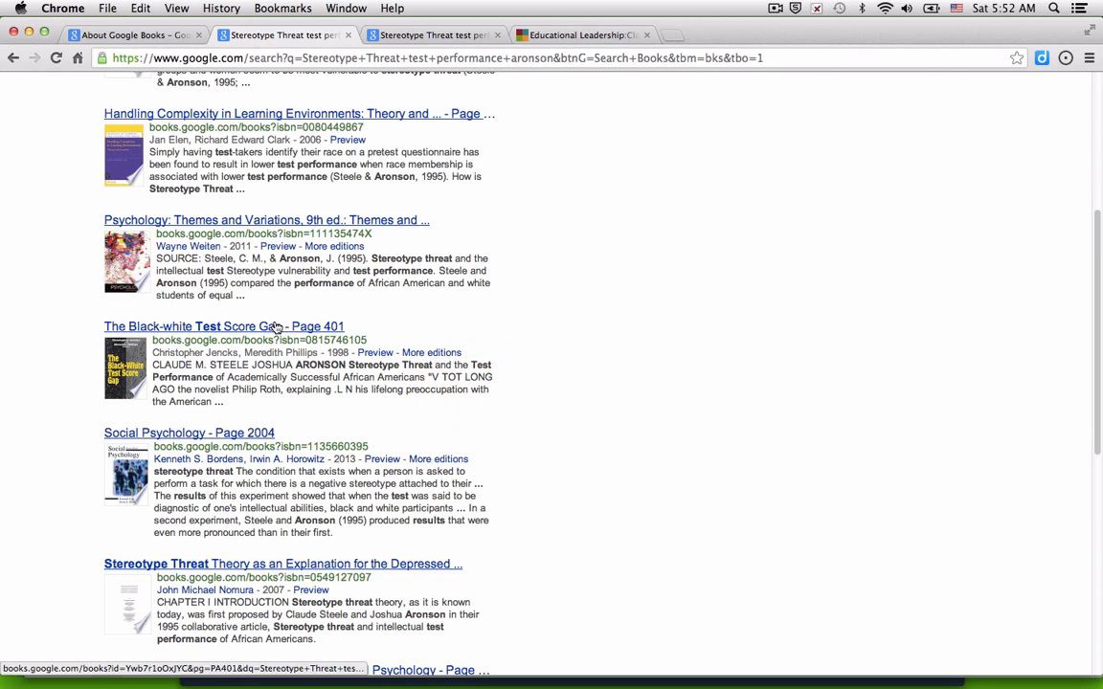
Step: Open The Black-White Test Score Gap at page 401 and read until the preview ends after page 403
left_click(224, 327)
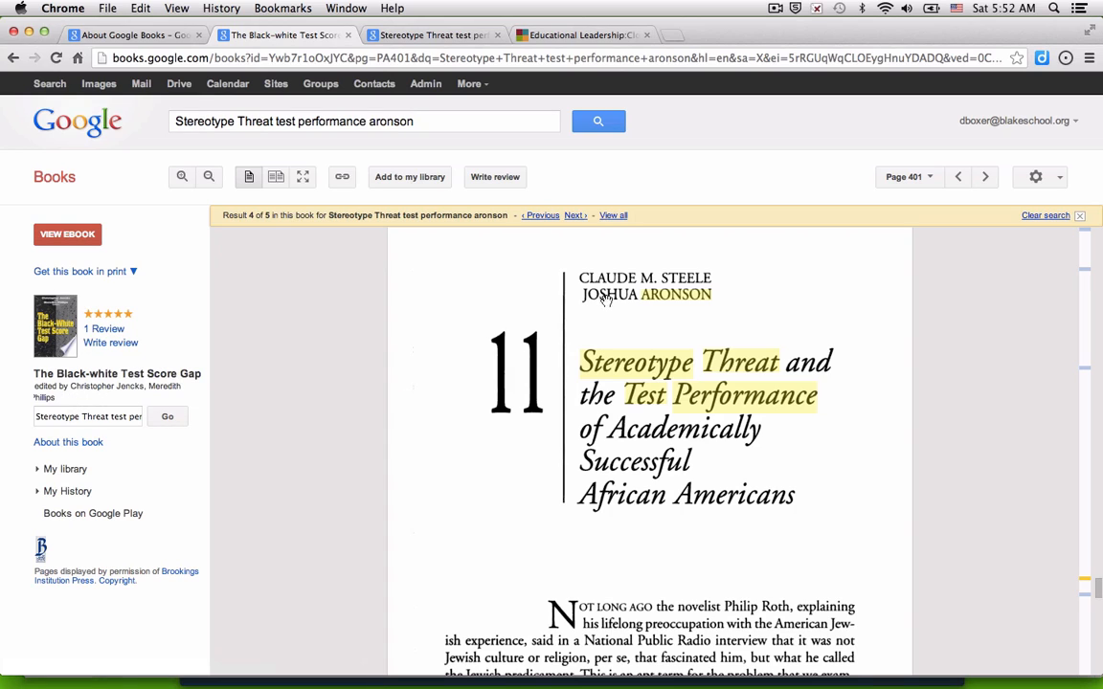
mouse_move(616, 346)
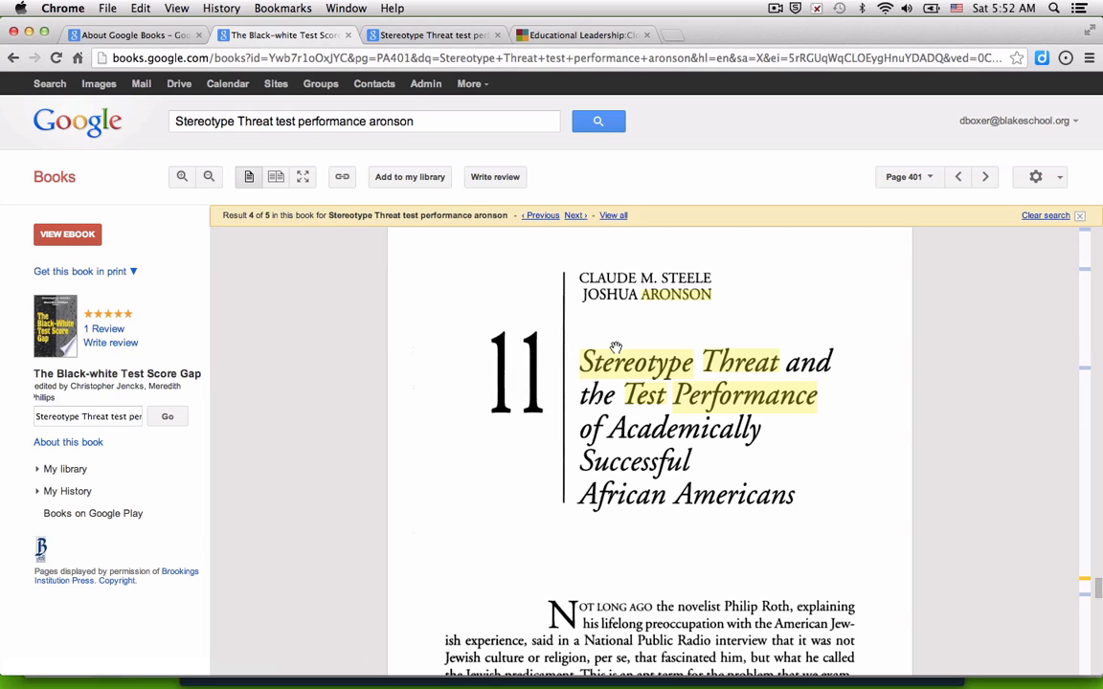
scroll("down", 3)
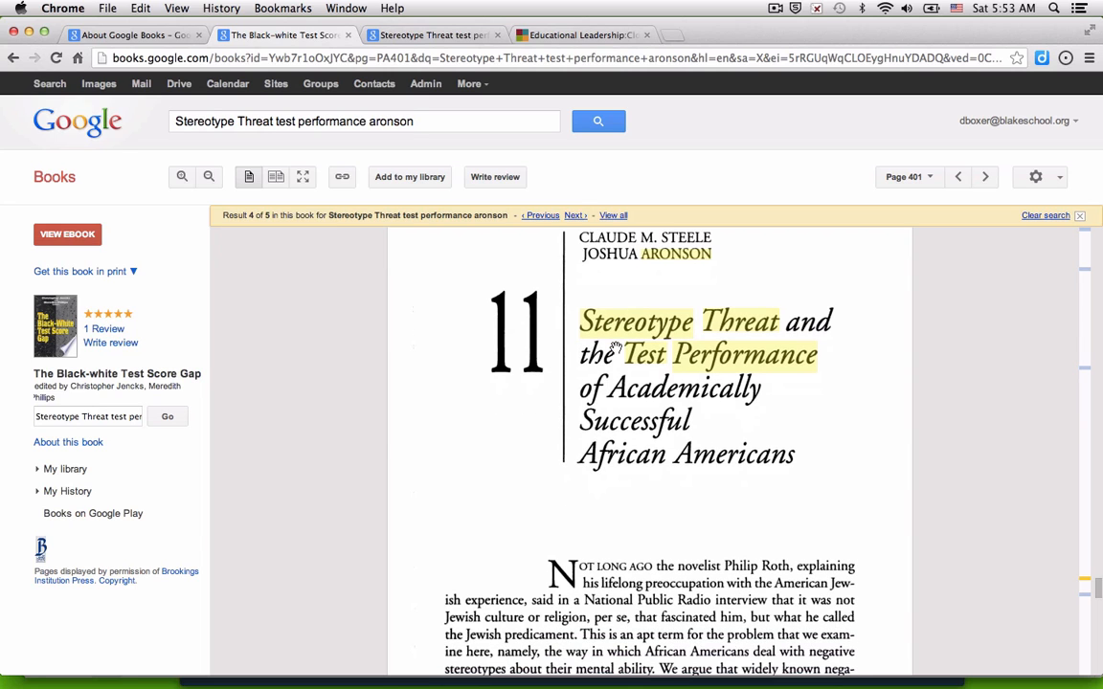
scroll("down", 3)
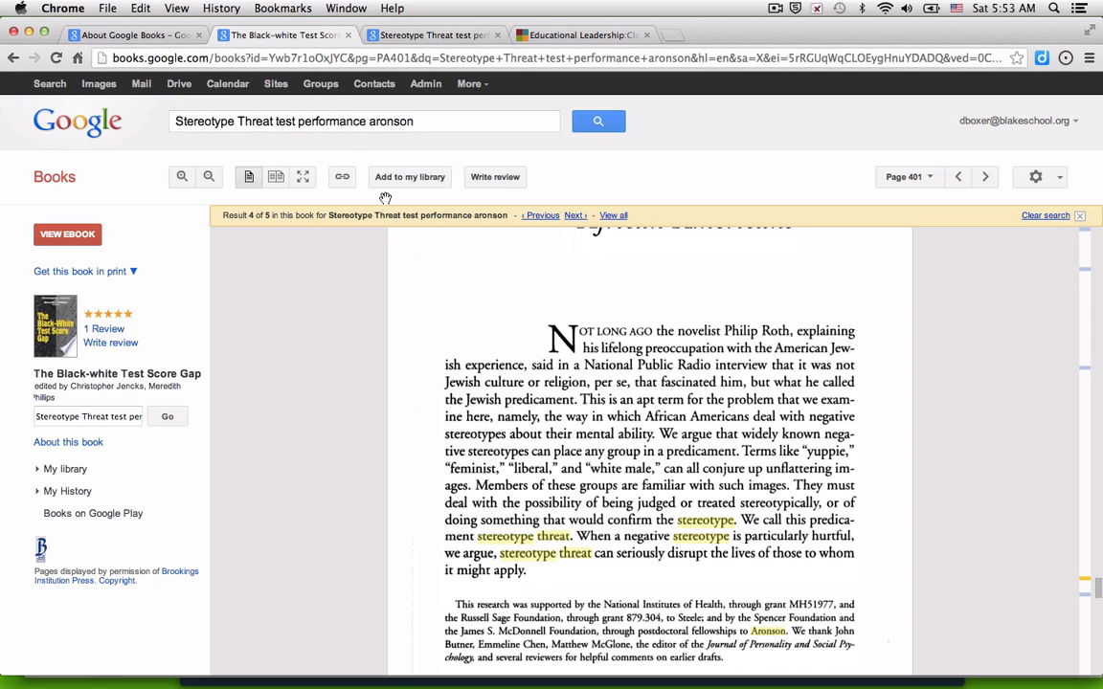
left_click(278, 121)
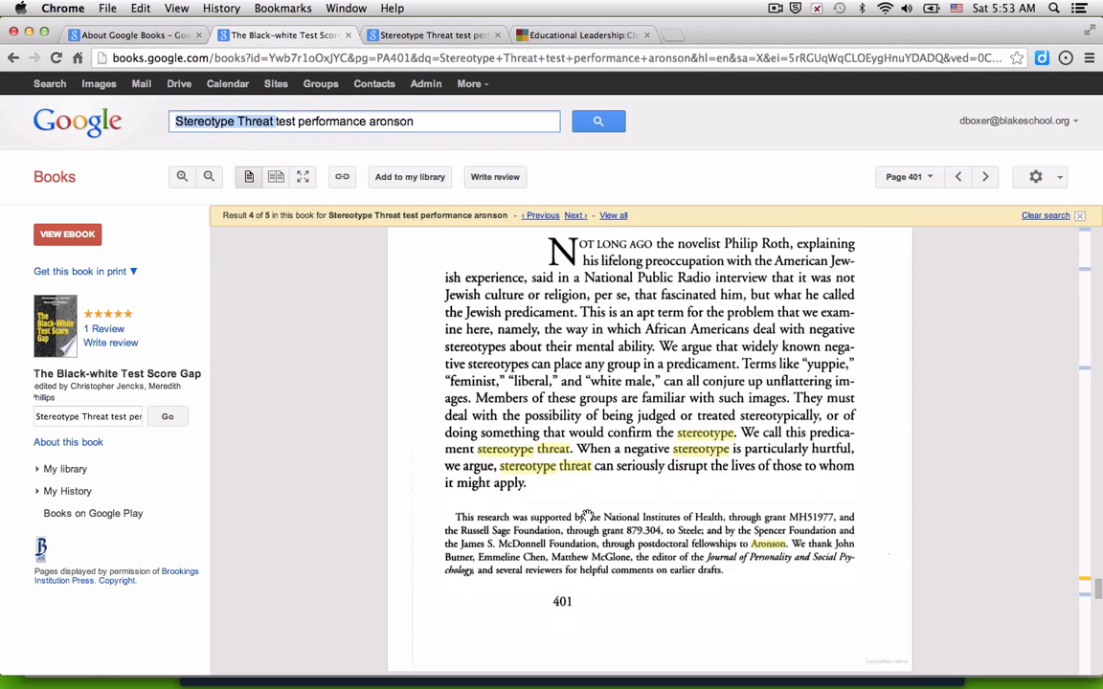
scroll("down", 3)
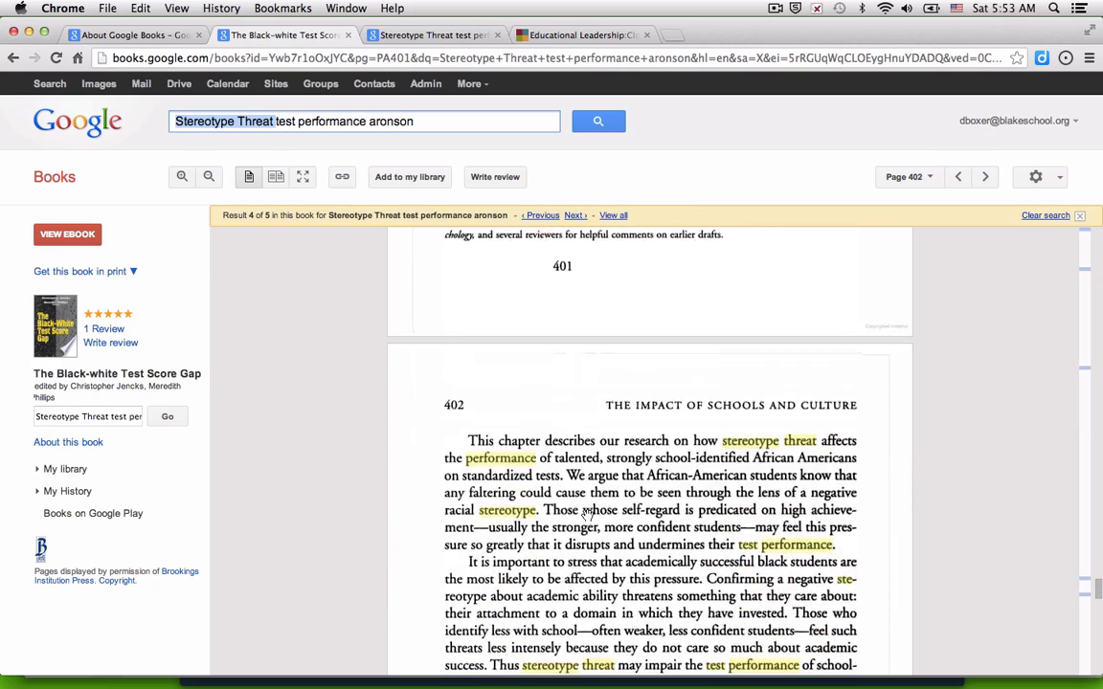
scroll("down", 3)
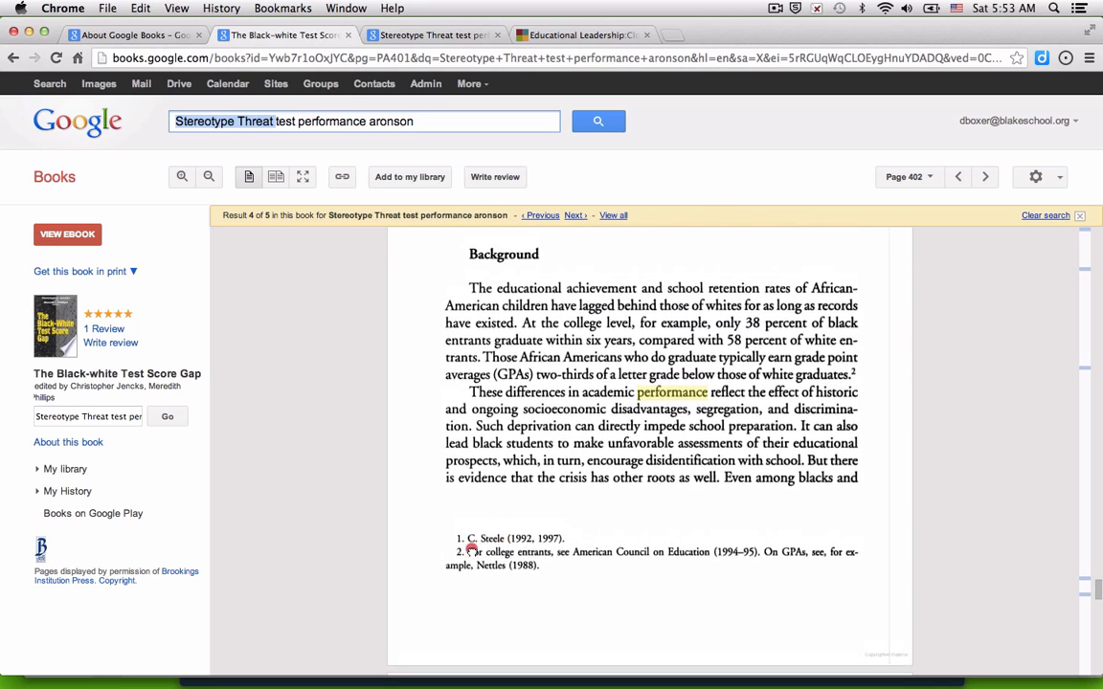
scroll("down", 3)
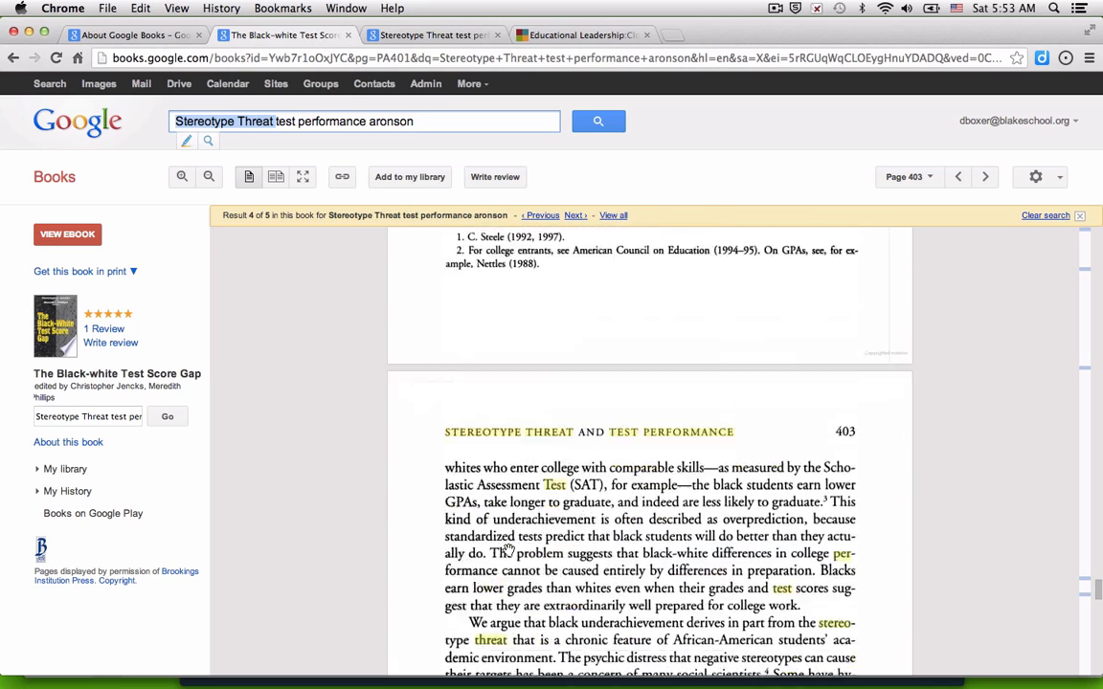
scroll("down", 3)
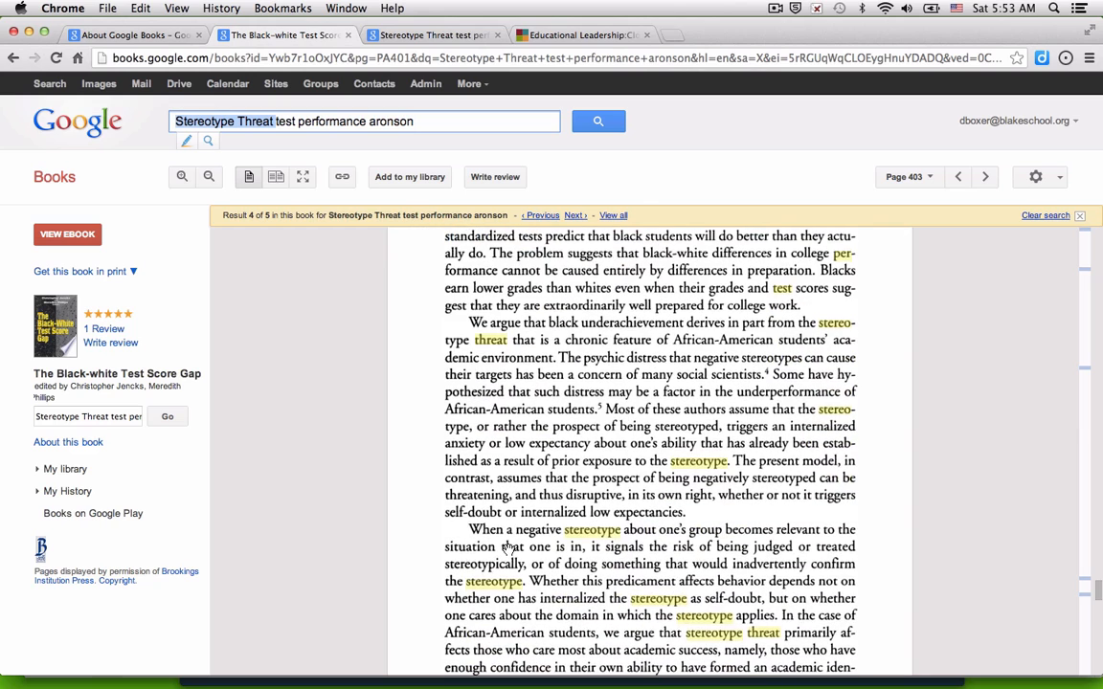
scroll("down", 3)
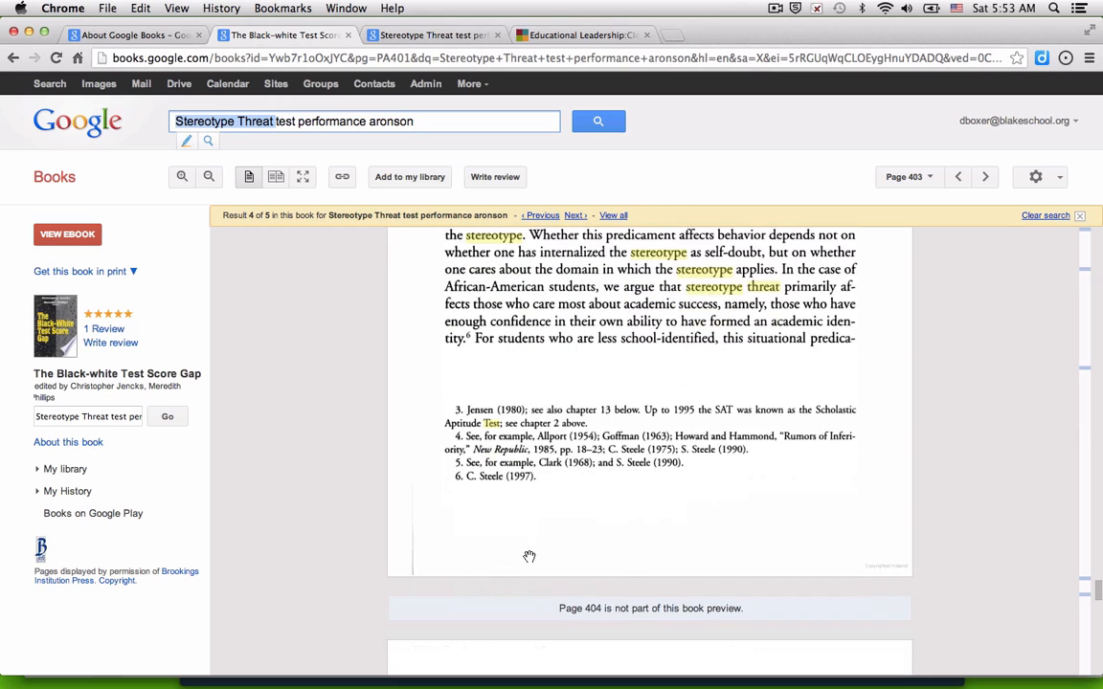
mouse_move(624, 604)
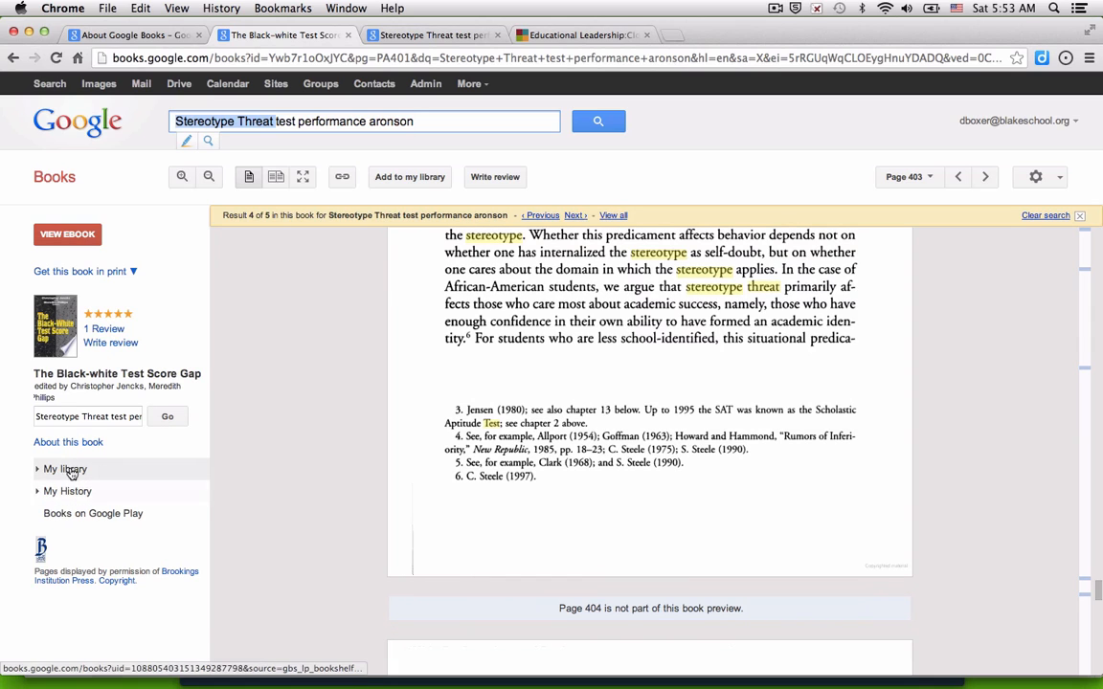
Step: View My Library's three Google Play books, then go back to the chapter at page 401
left_click(64, 469)
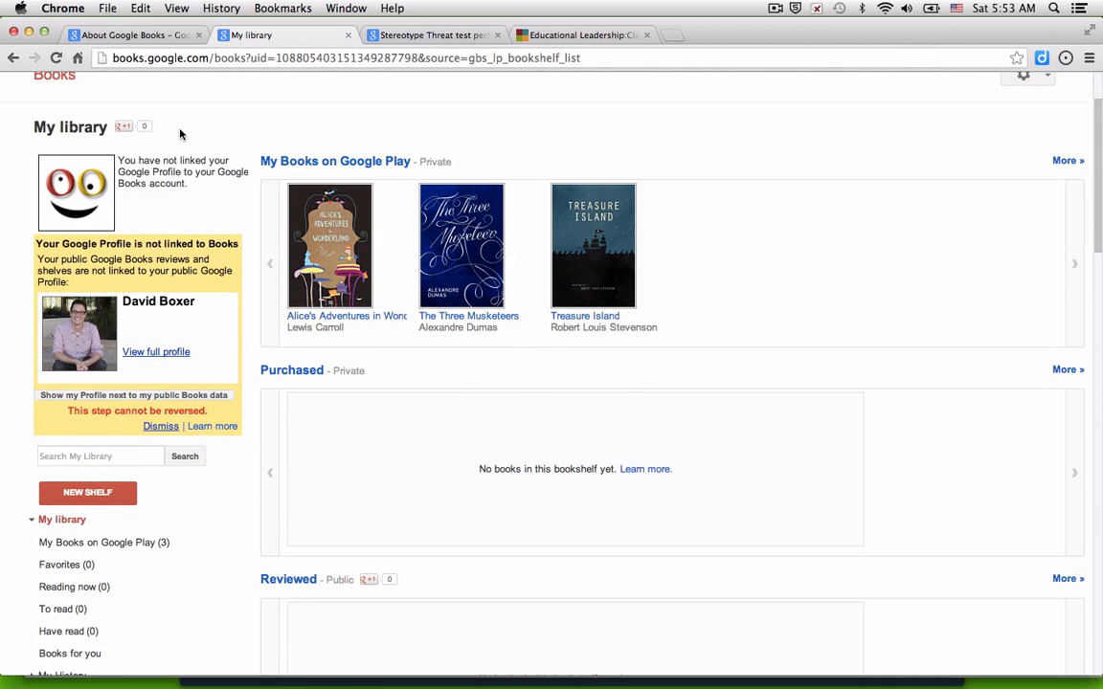
left_click(282, 36)
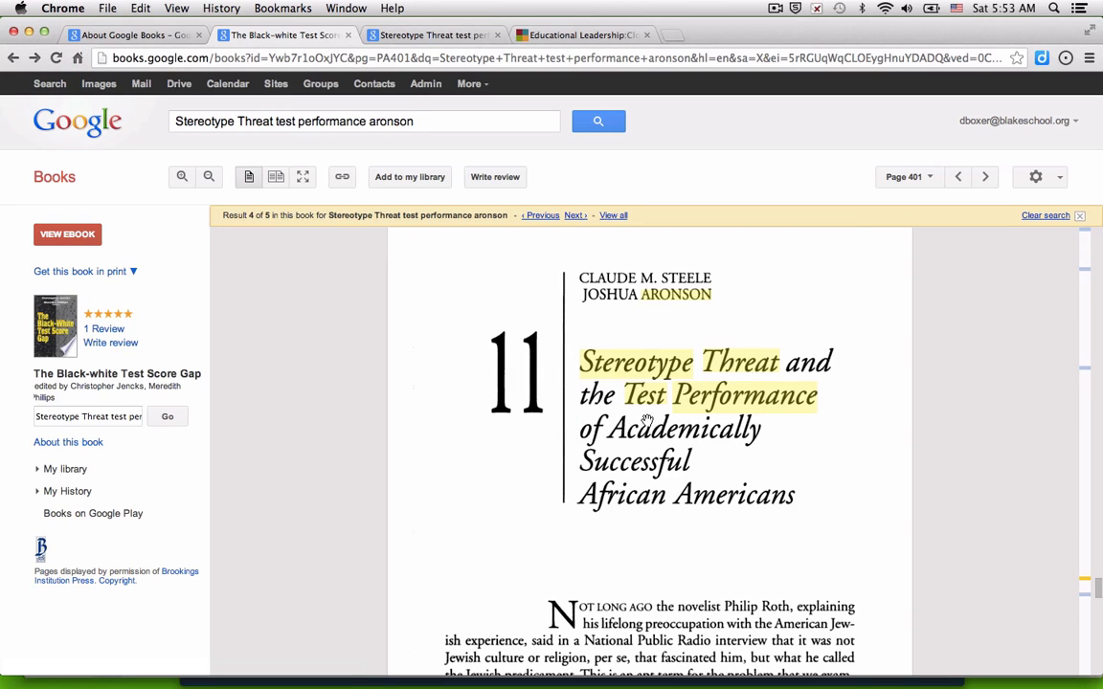
mouse_move(364, 271)
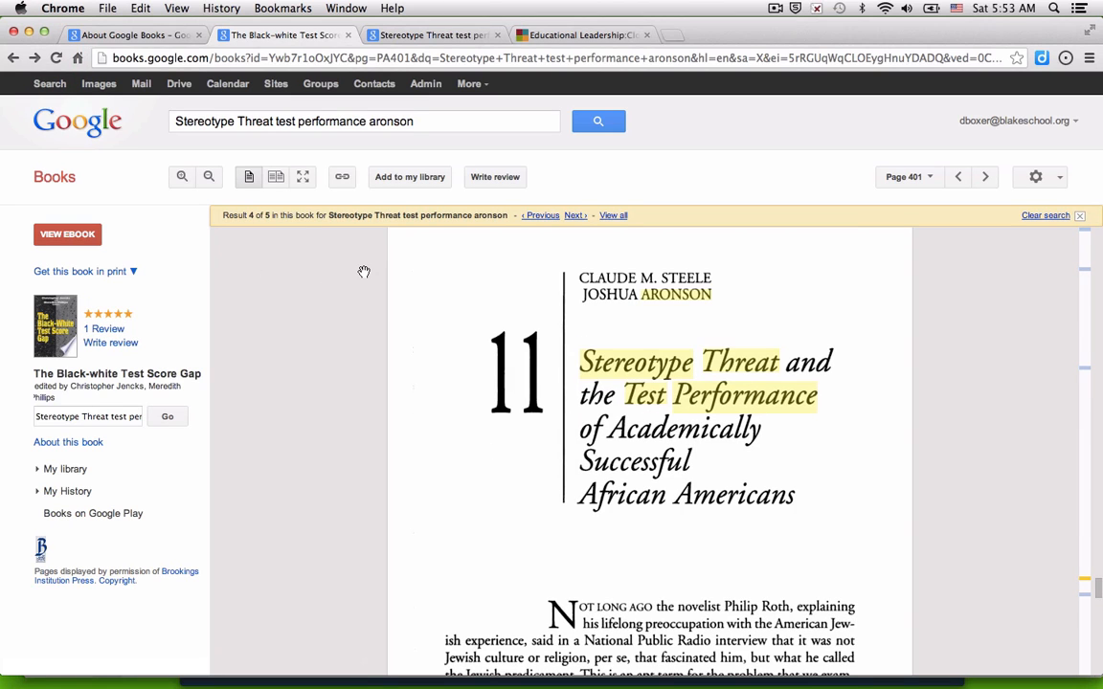
mouse_move(355, 269)
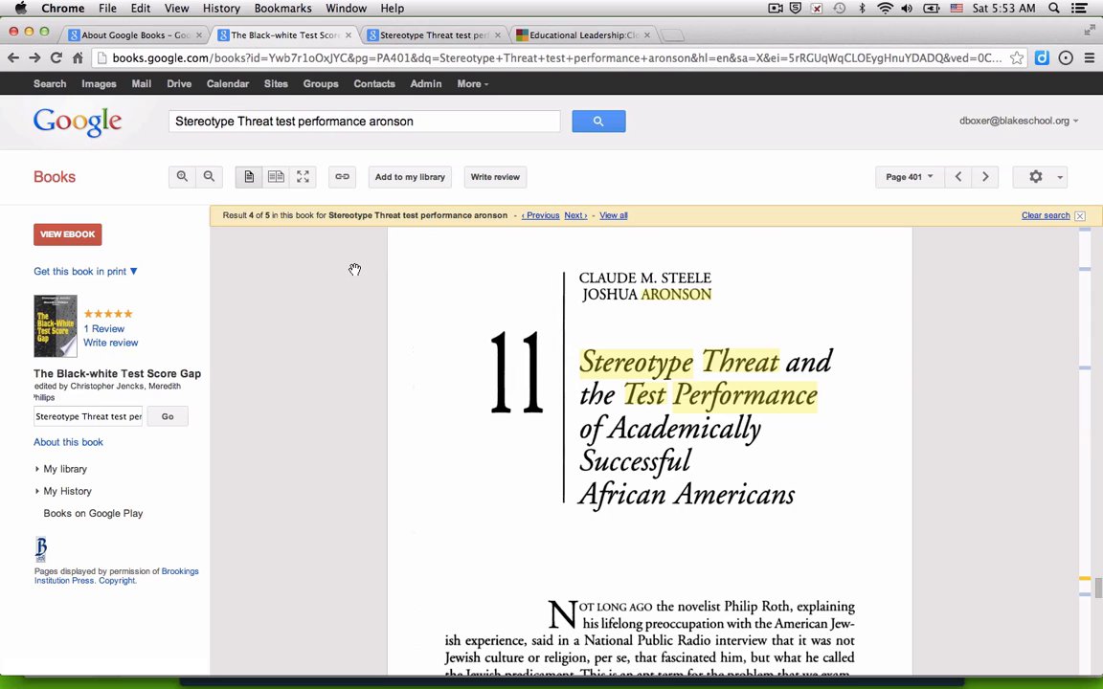
mouse_move(617, 391)
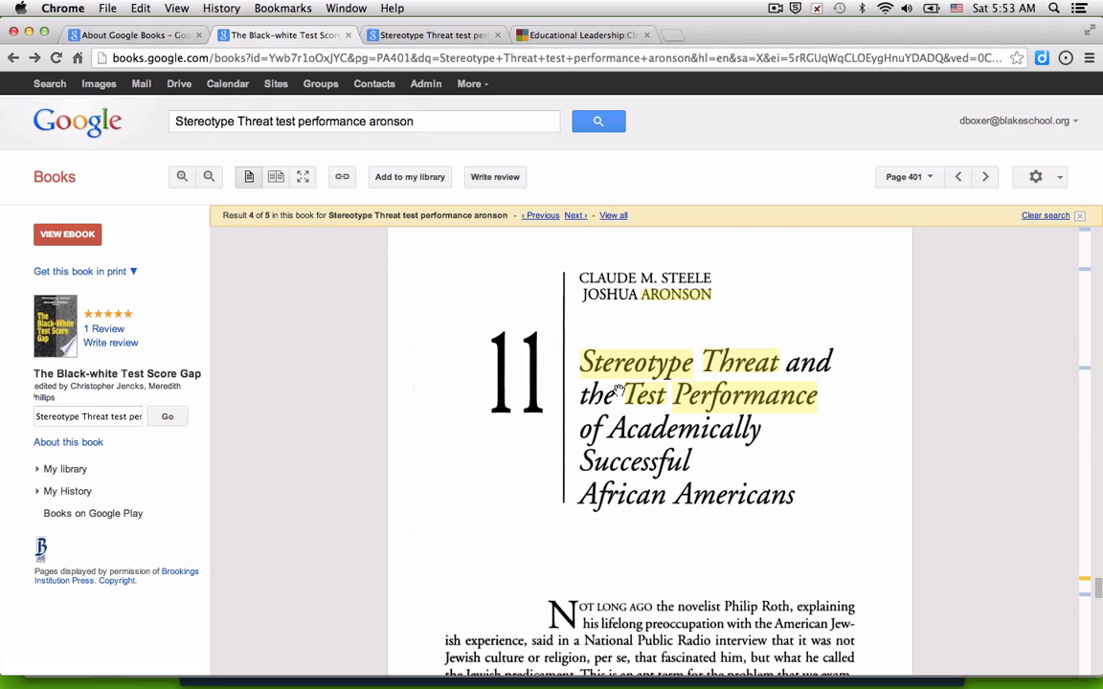
Step: Filter the stereotype threat book results to Magazines, which returns no matches
left_click(599, 121)
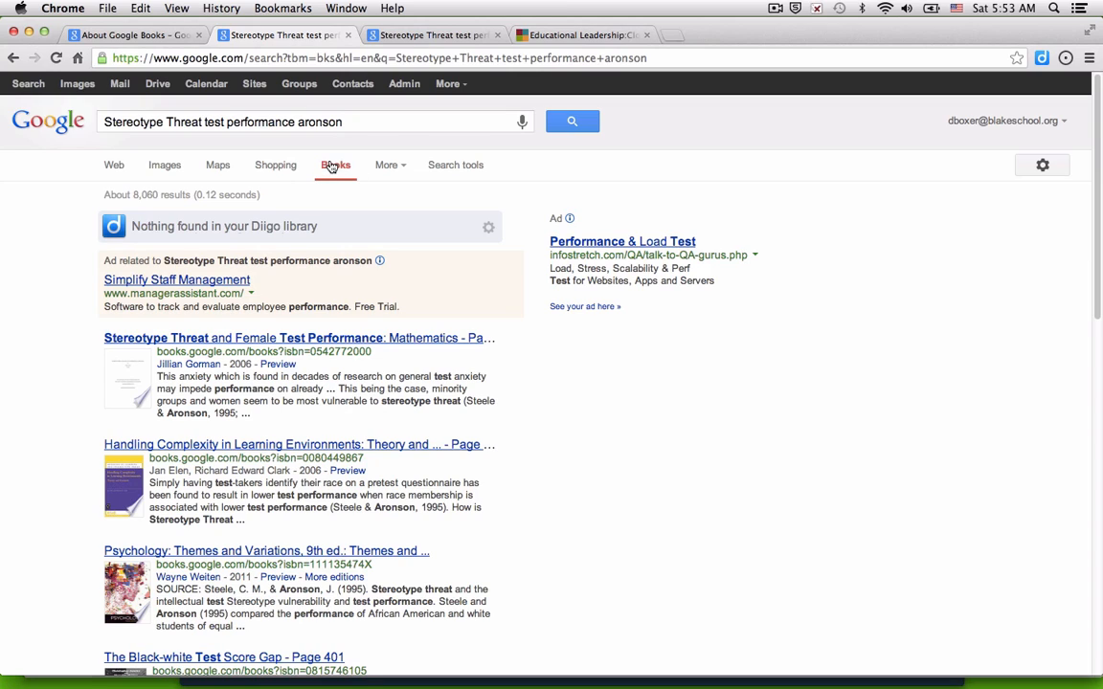
mouse_move(439, 184)
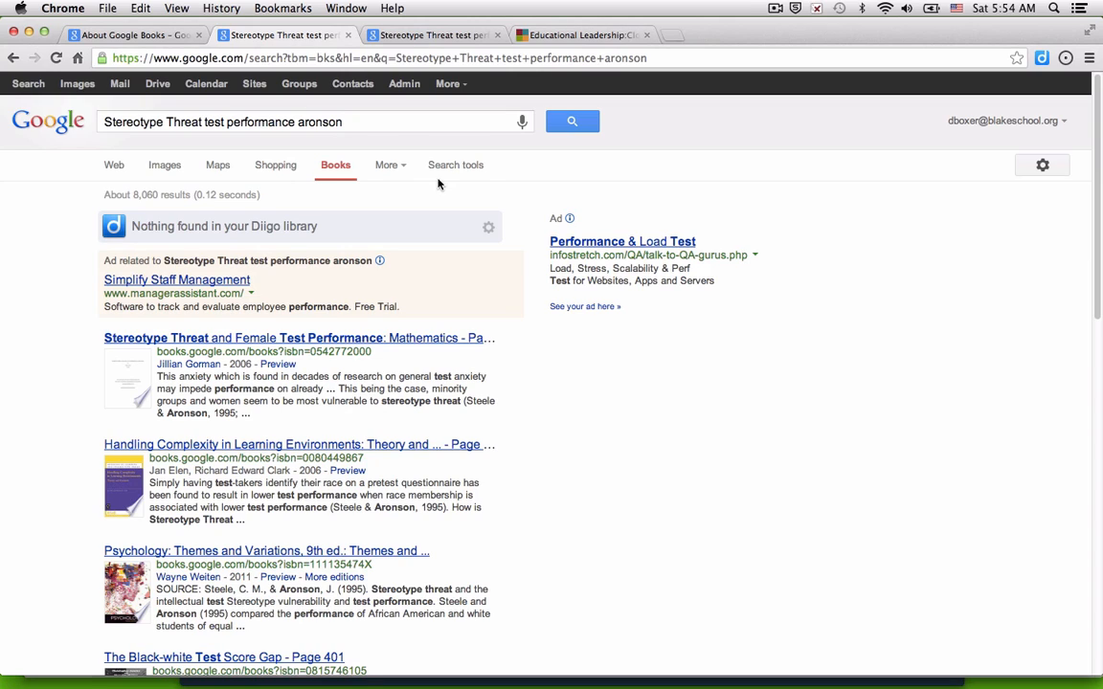
left_click(456, 164)
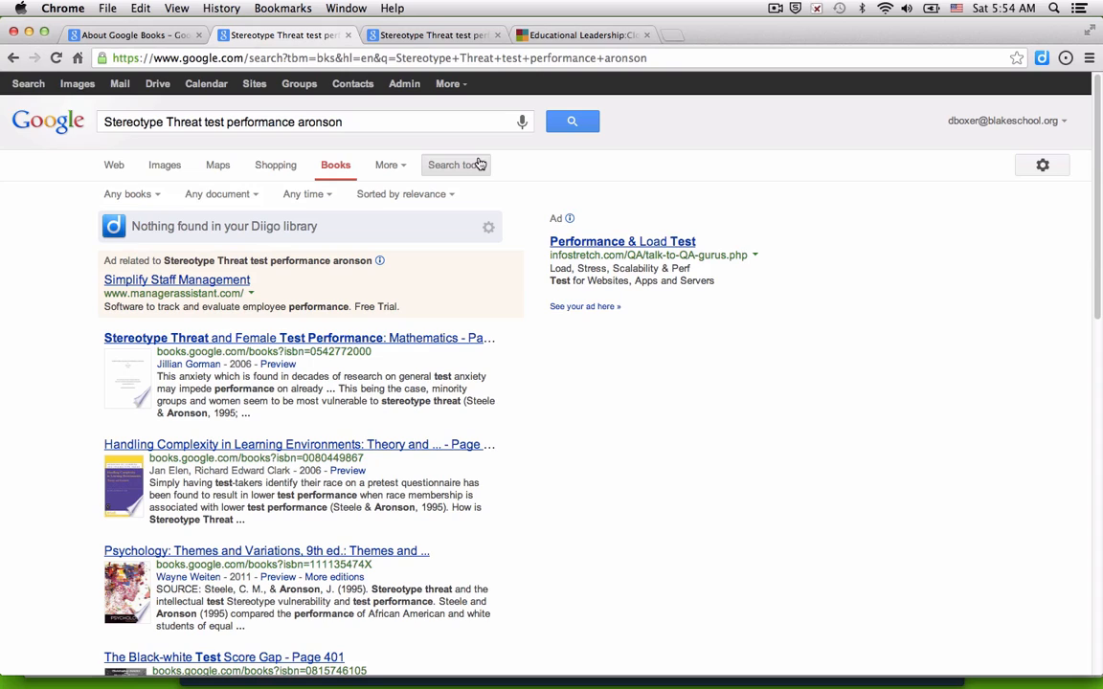
left_click(127, 193)
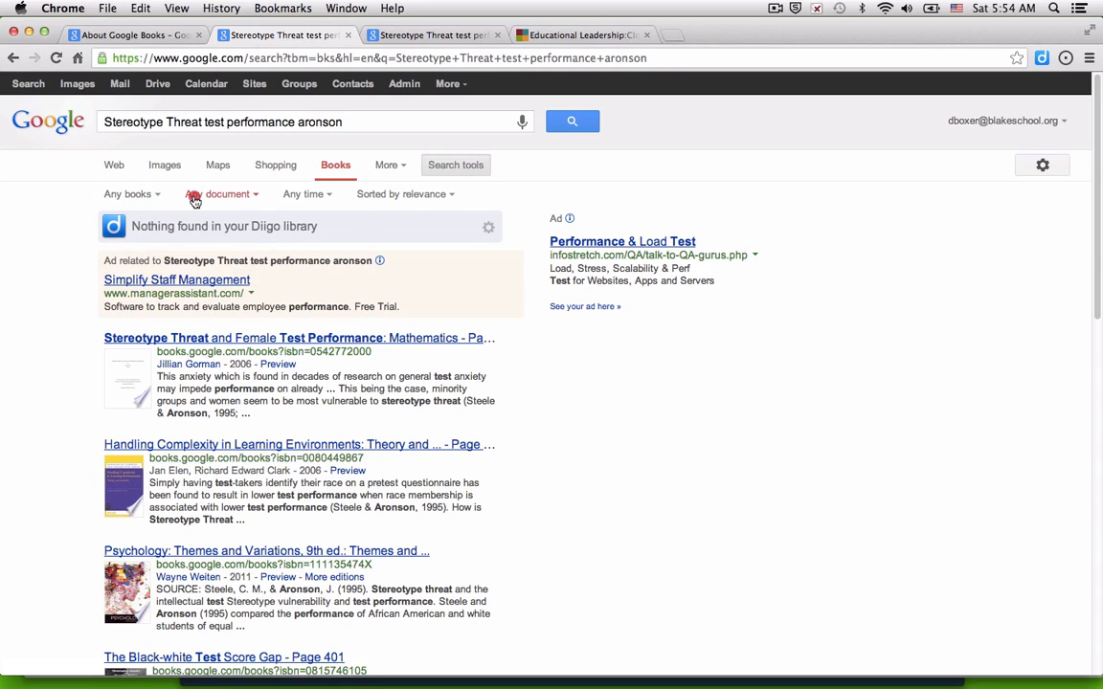
left_click(221, 193)
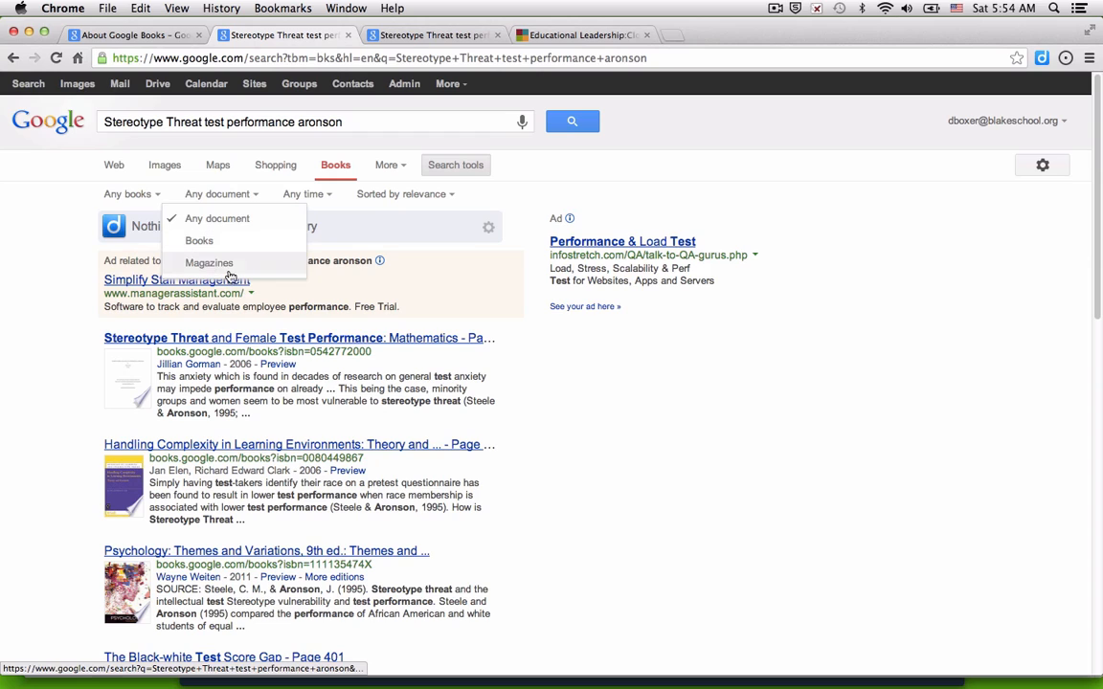
mouse_move(204, 275)
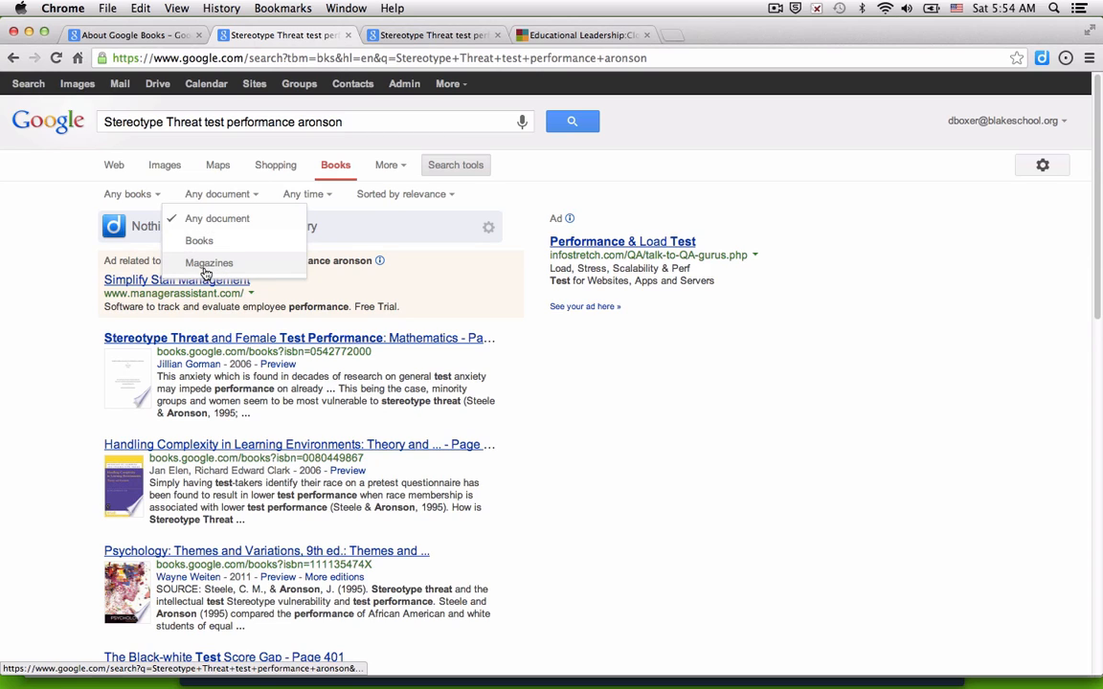
left_click(208, 262)
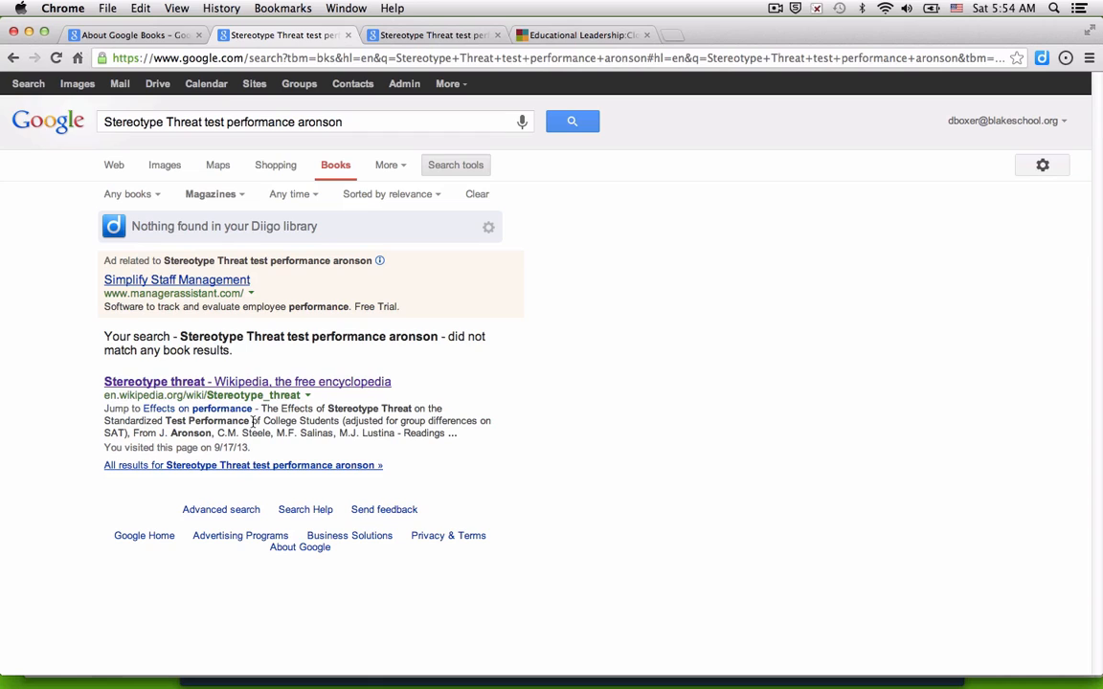
Step: Shorten the magazine search to 'Stereotype Threat' and browse Working Mother, The Crisis and Best Life articles
left_click(206, 122)
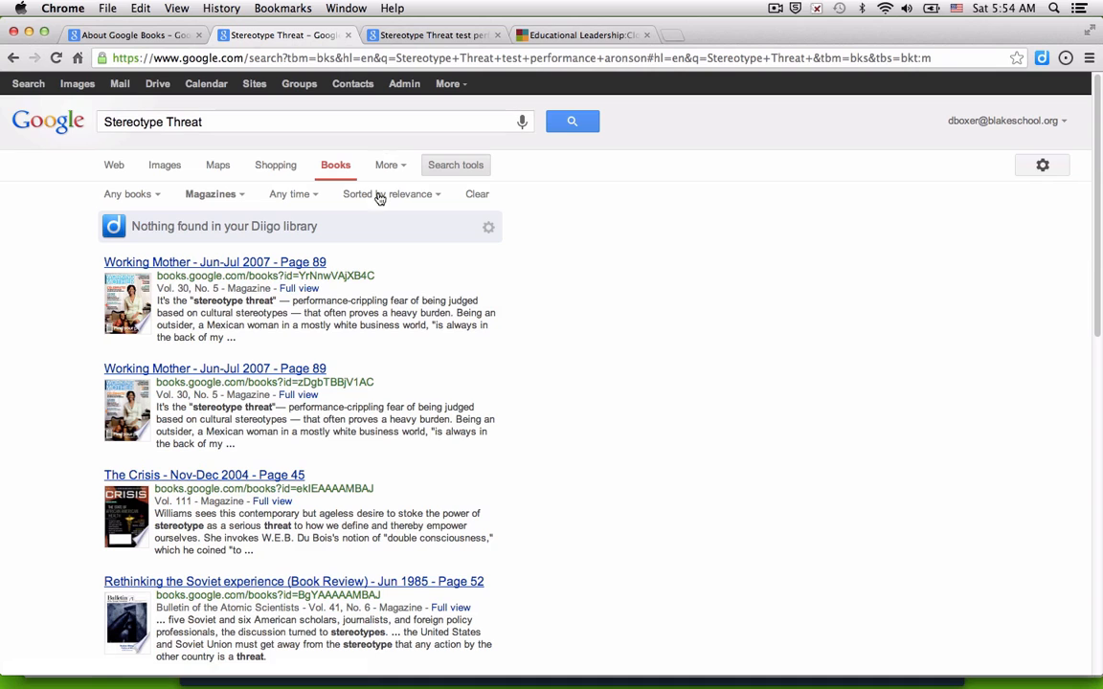
mouse_move(161, 220)
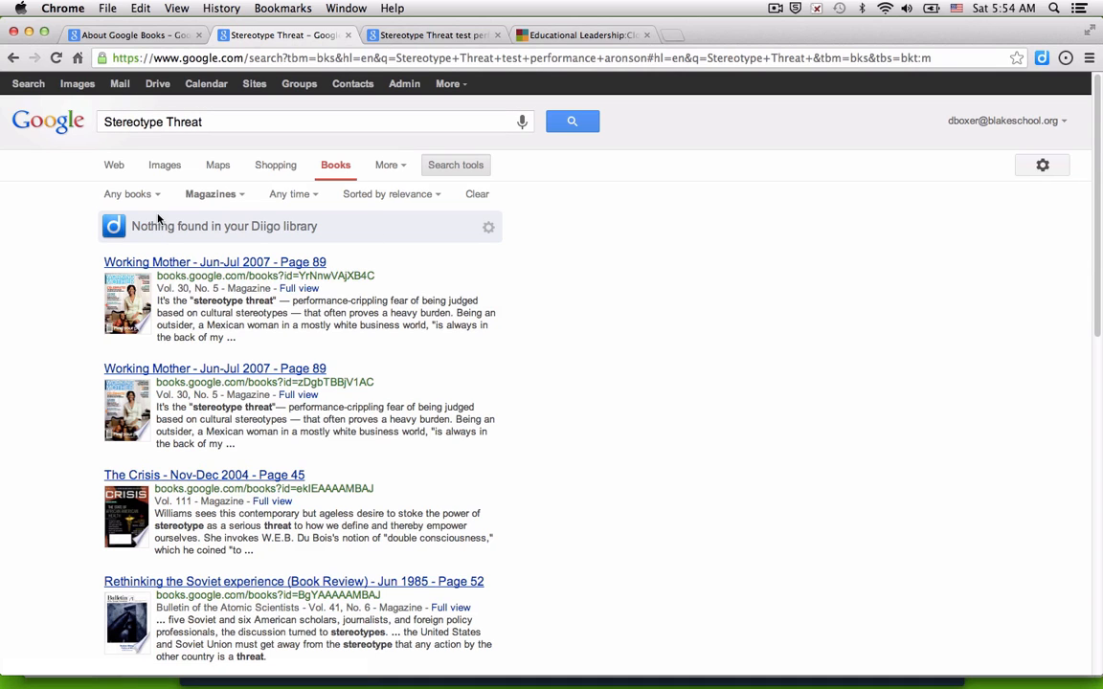
scroll("down", 3)
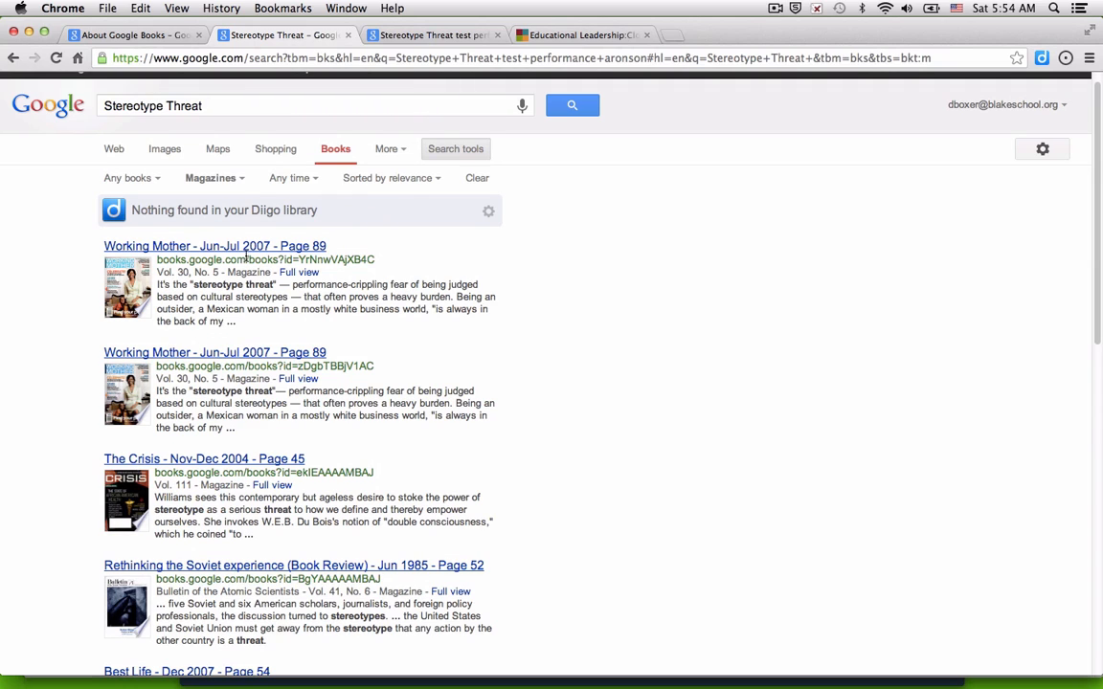
mouse_move(249, 385)
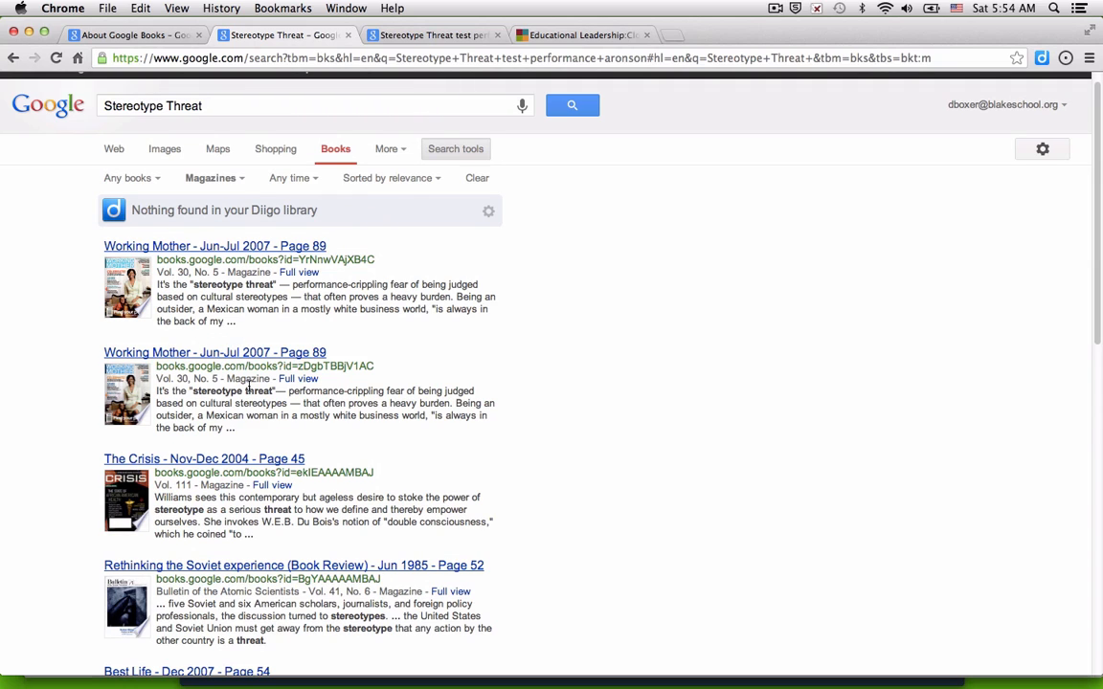
scroll("down", 3)
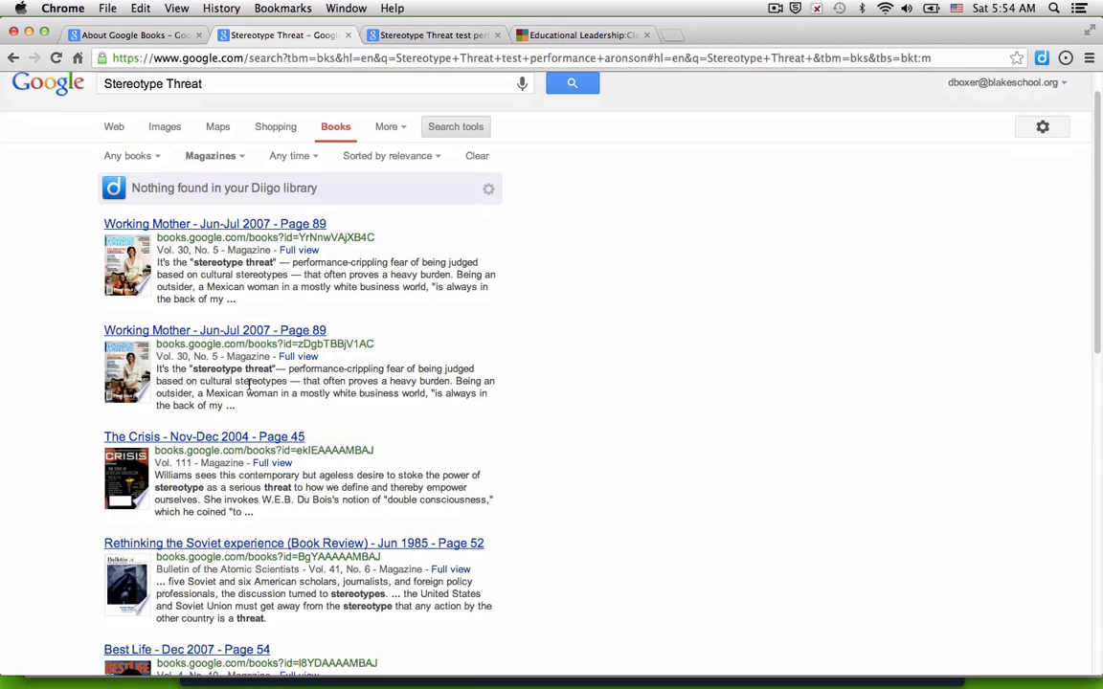
scroll("down", 3)
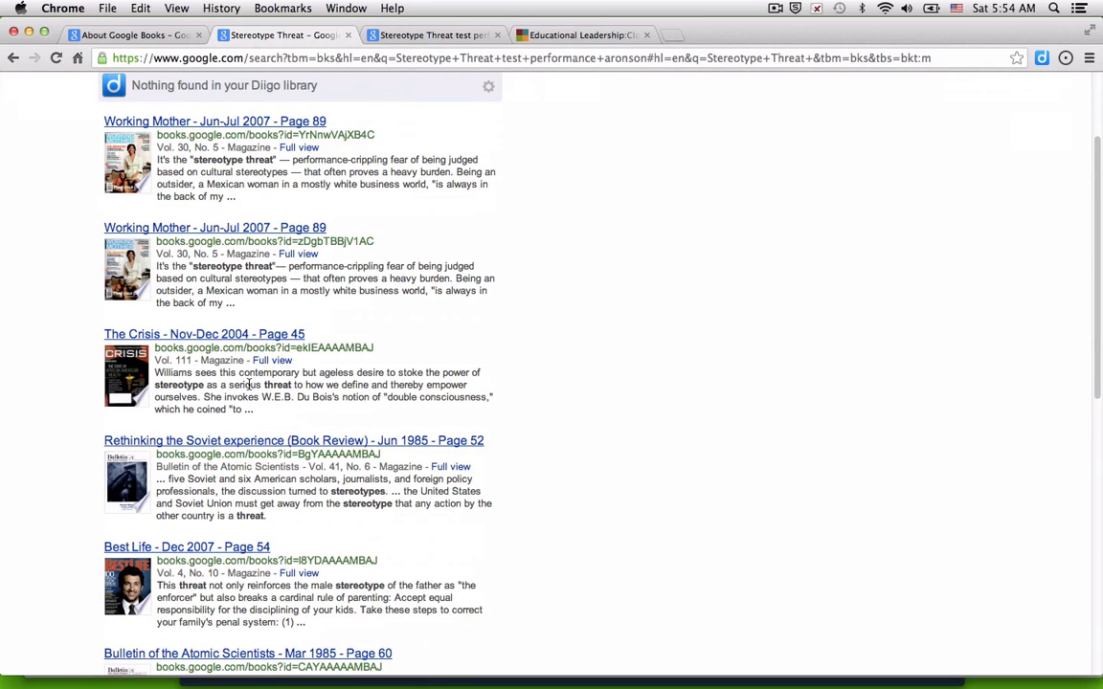
scroll("down", 3)
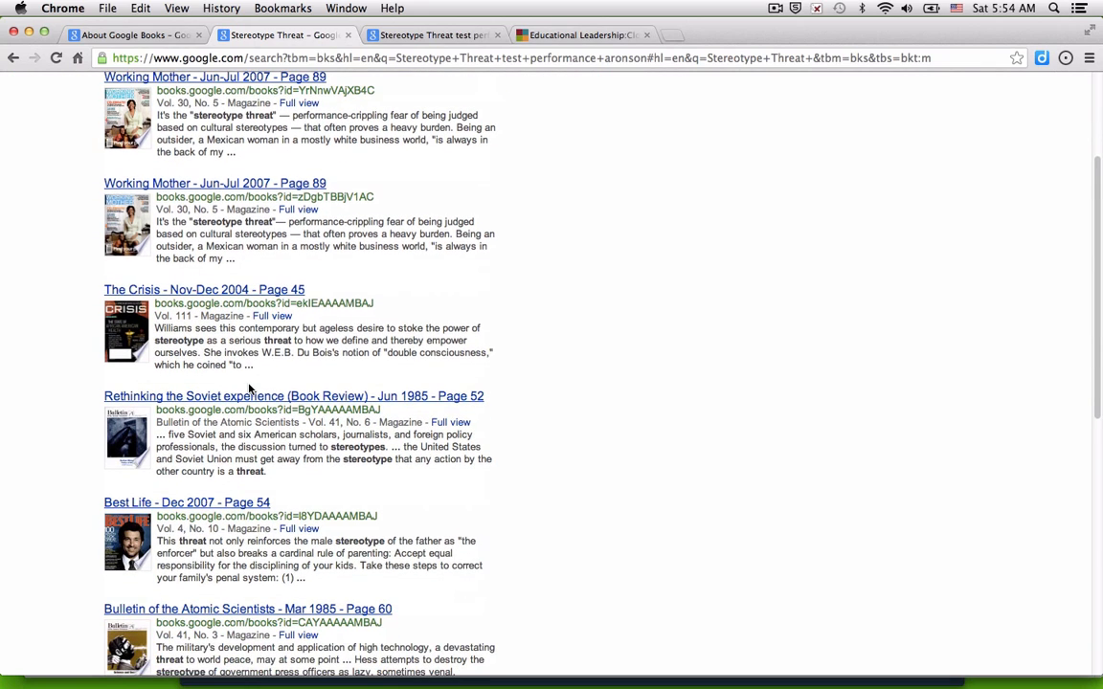
scroll("down", 3)
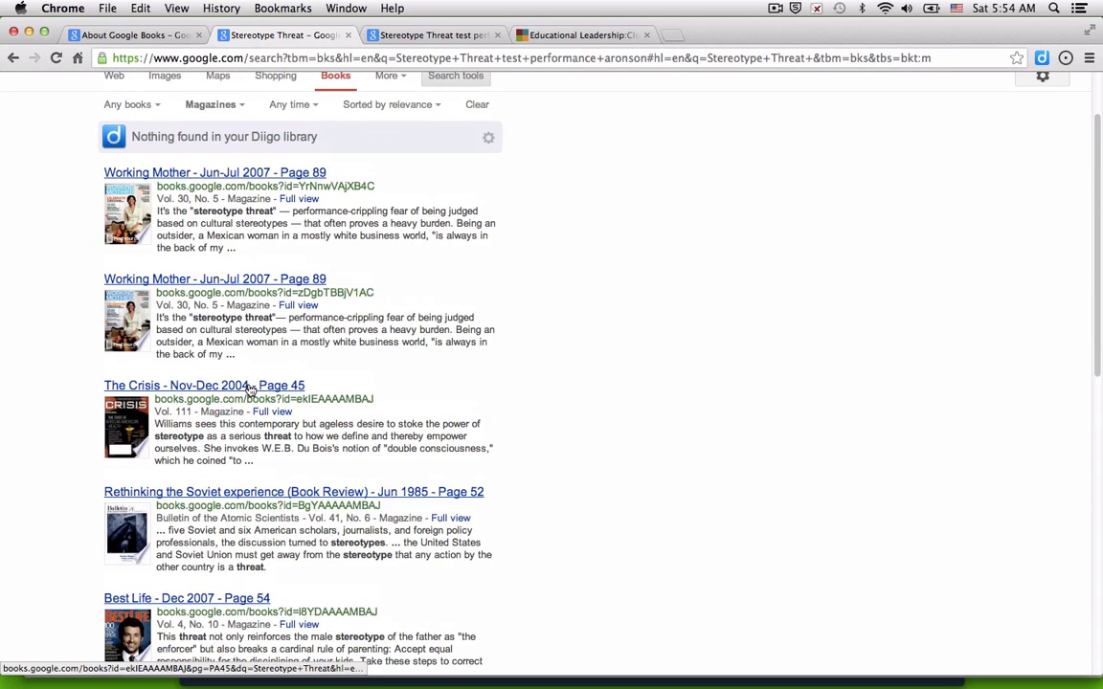
scroll("up", 3)
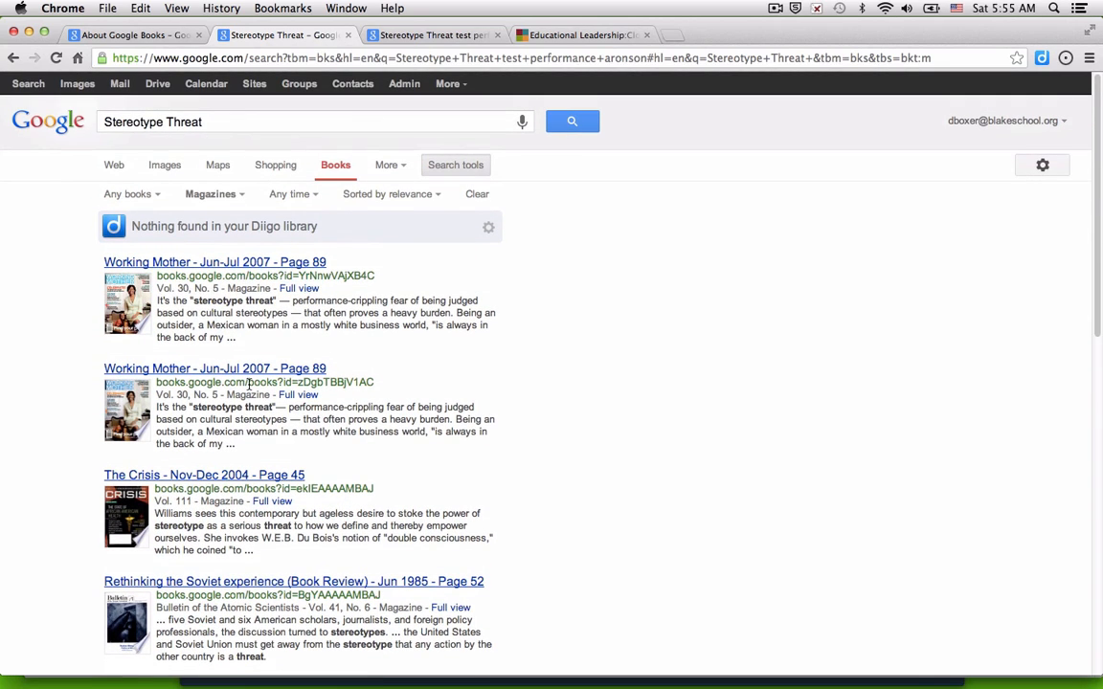